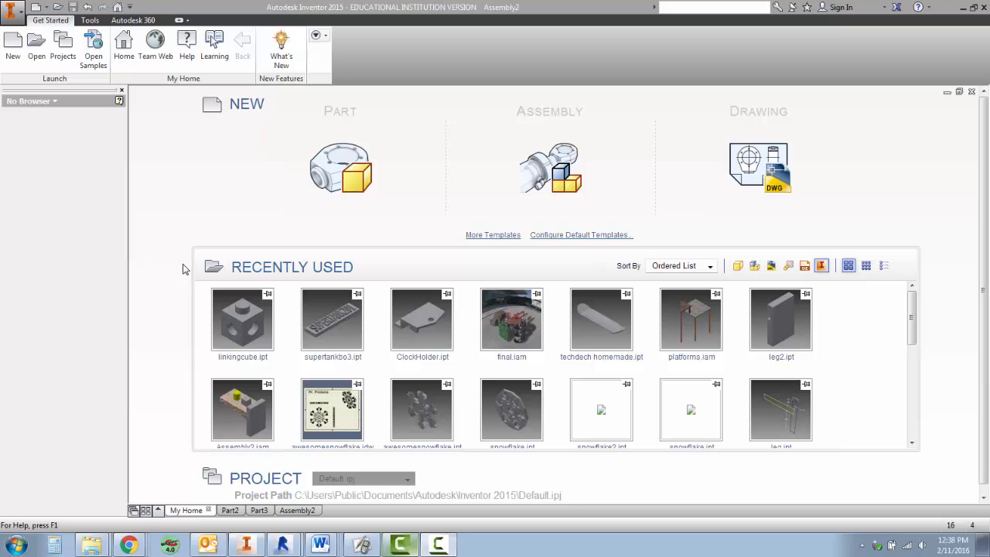
mouse_move(120, 354)
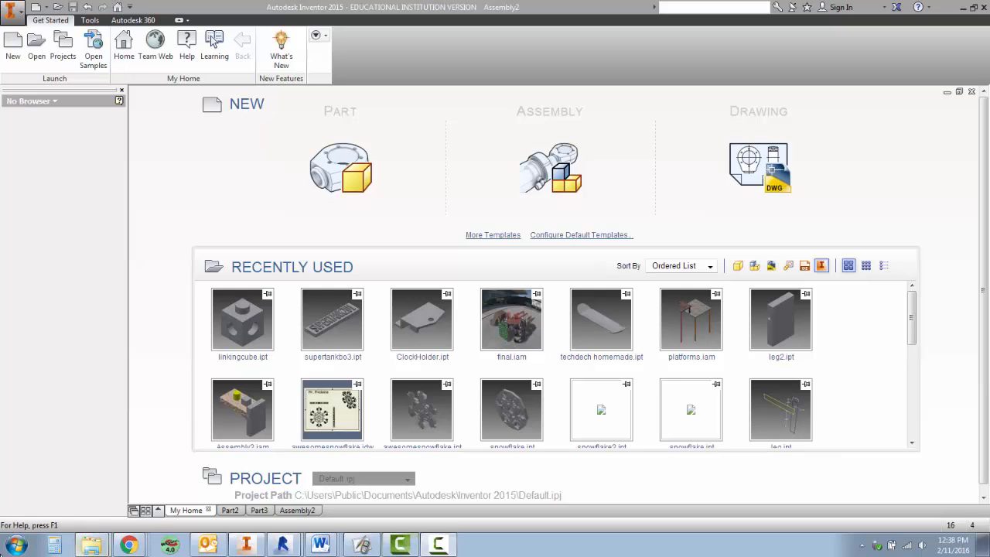
mouse_move(67, 514)
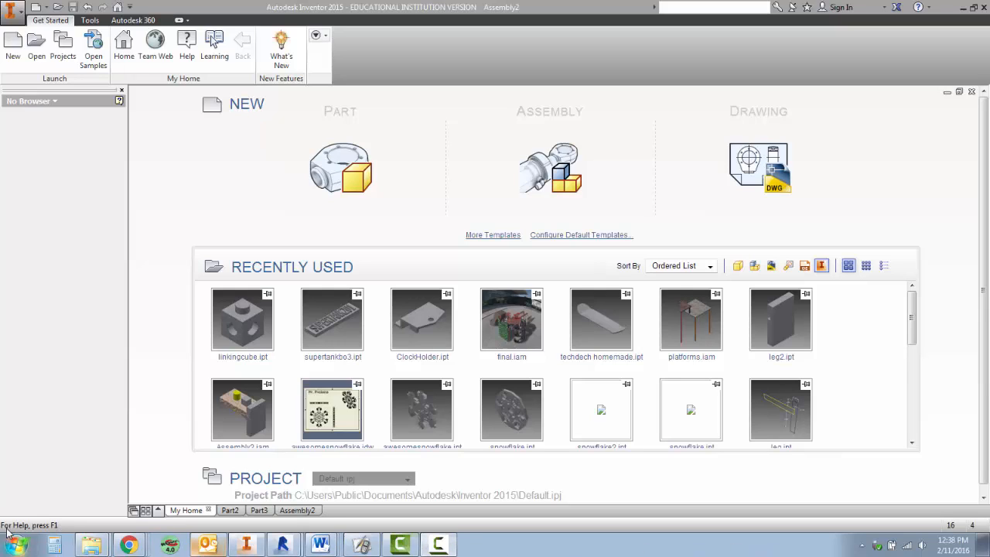
mouse_move(71, 269)
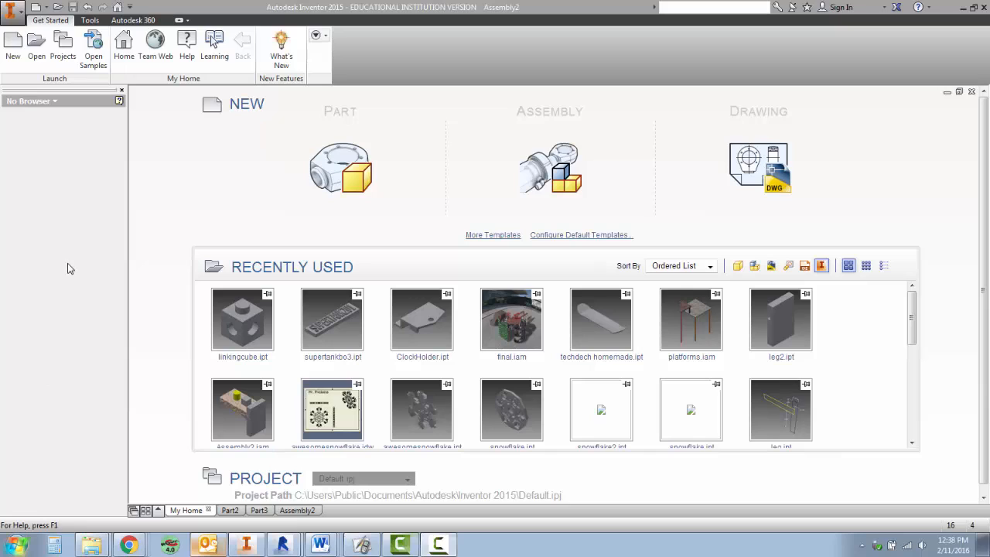
mouse_move(236, 251)
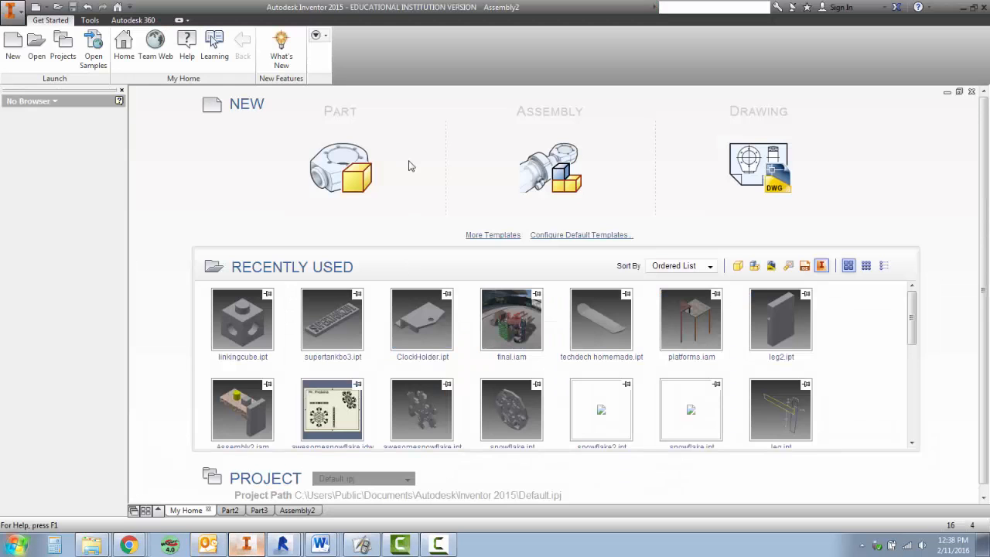
mouse_move(341, 157)
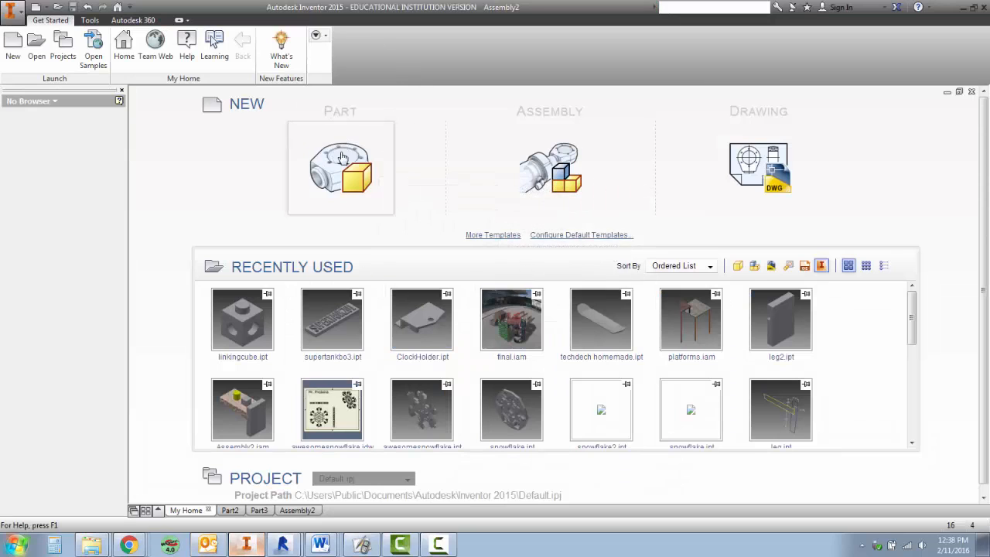
Step: Start a new part, begin a 2D sketch on the XY plane and choose the Two Point Center rectangle
click(341, 167)
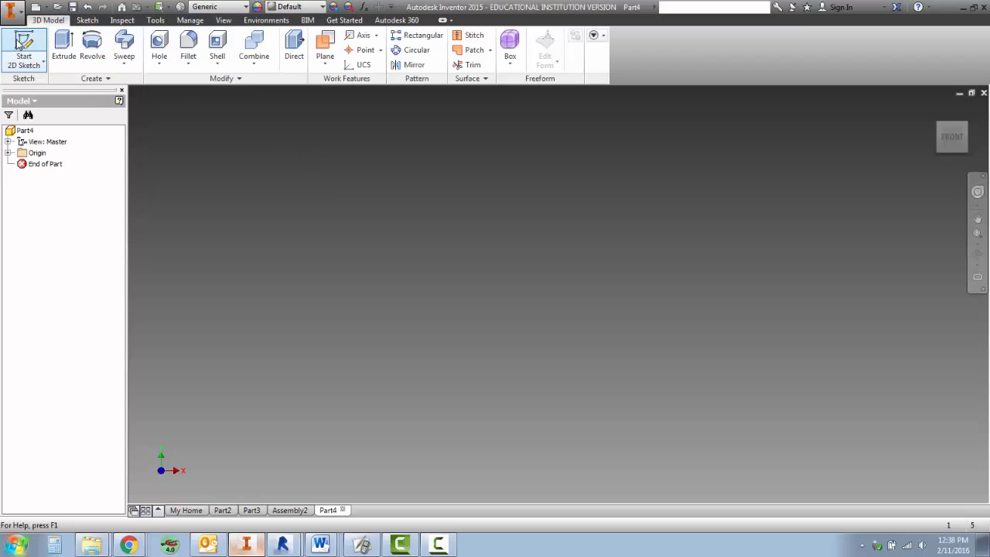
click(23, 47)
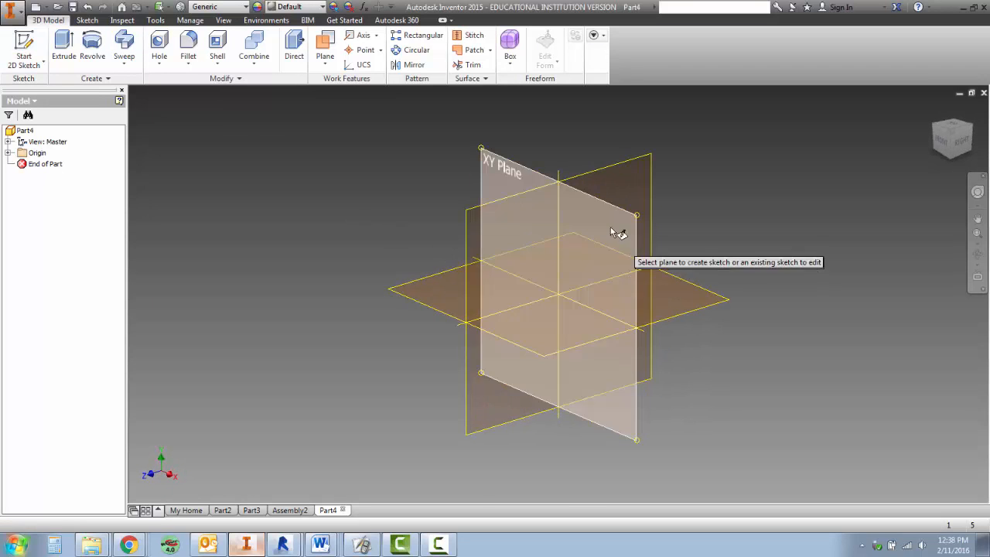
mouse_move(571, 227)
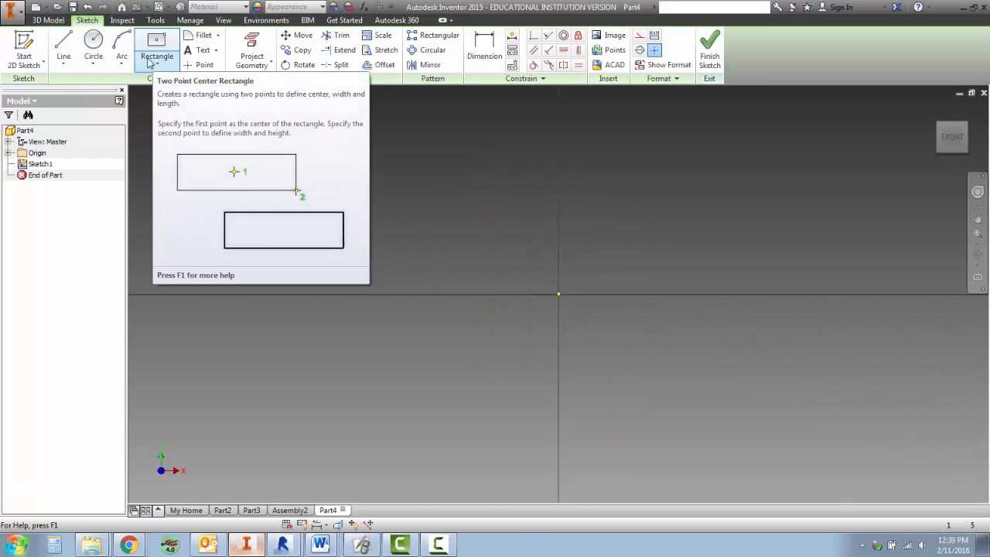
mouse_move(162, 68)
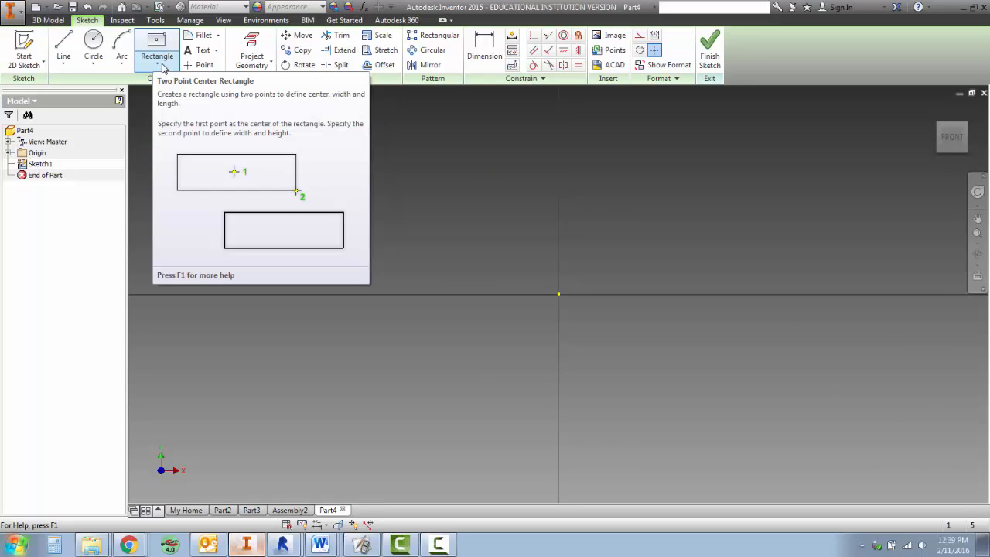
click(157, 55)
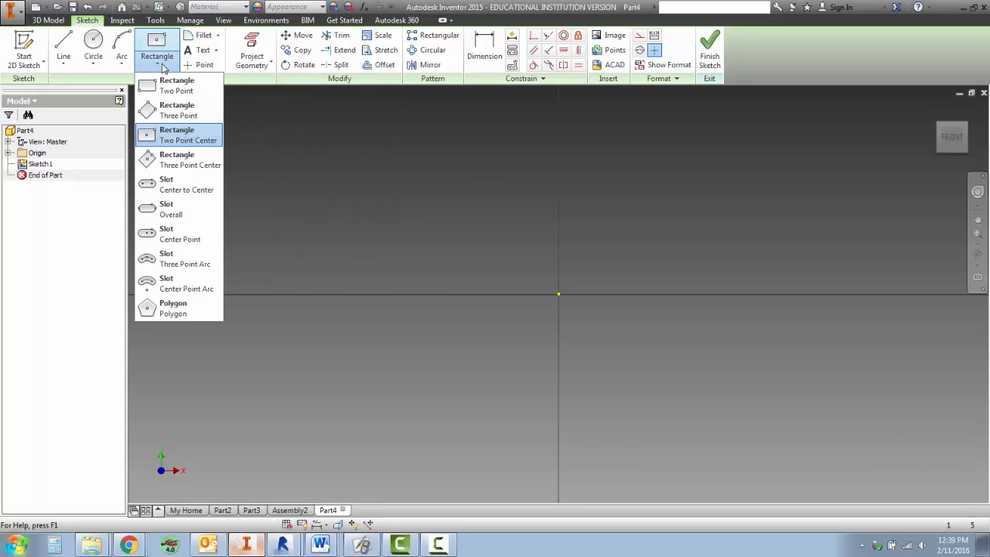
click(185, 135)
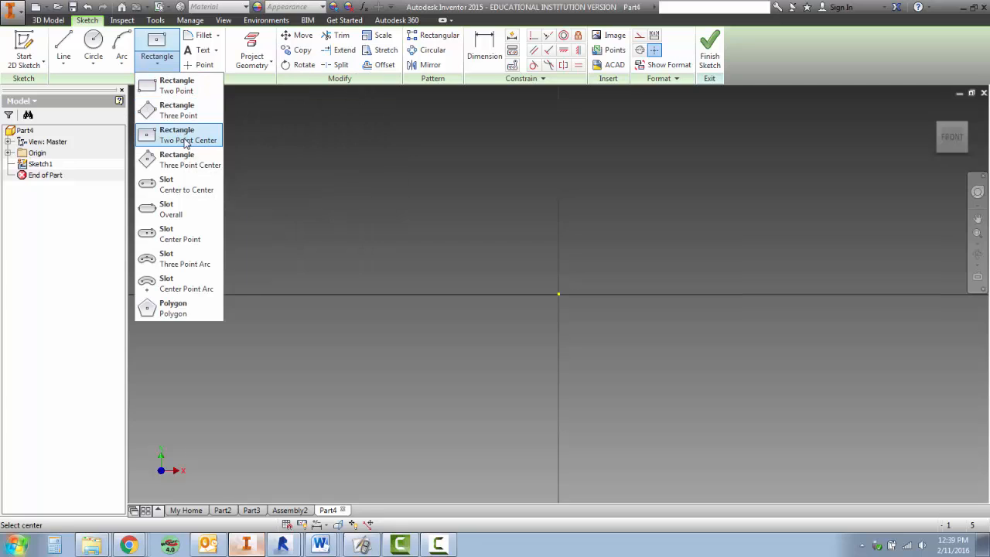
click(176, 135)
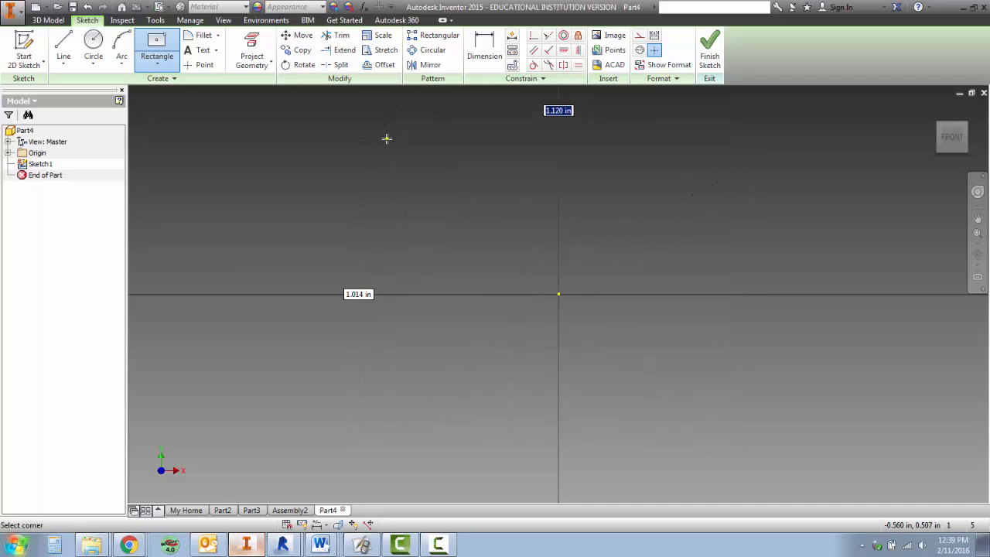
Step: Draw a square centred on the origin with width and height dimensioned at .786
drag(386, 139, 730, 448)
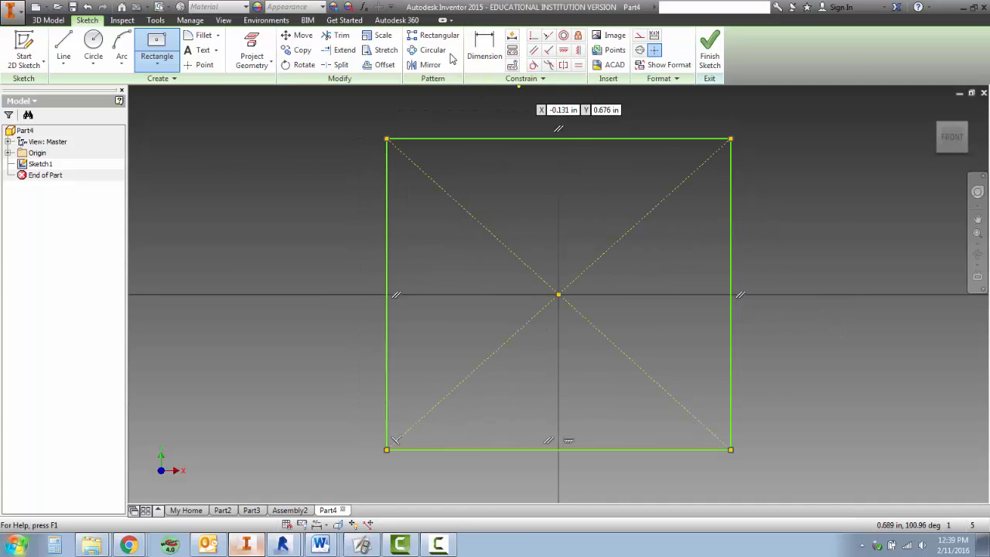
mouse_move(486, 49)
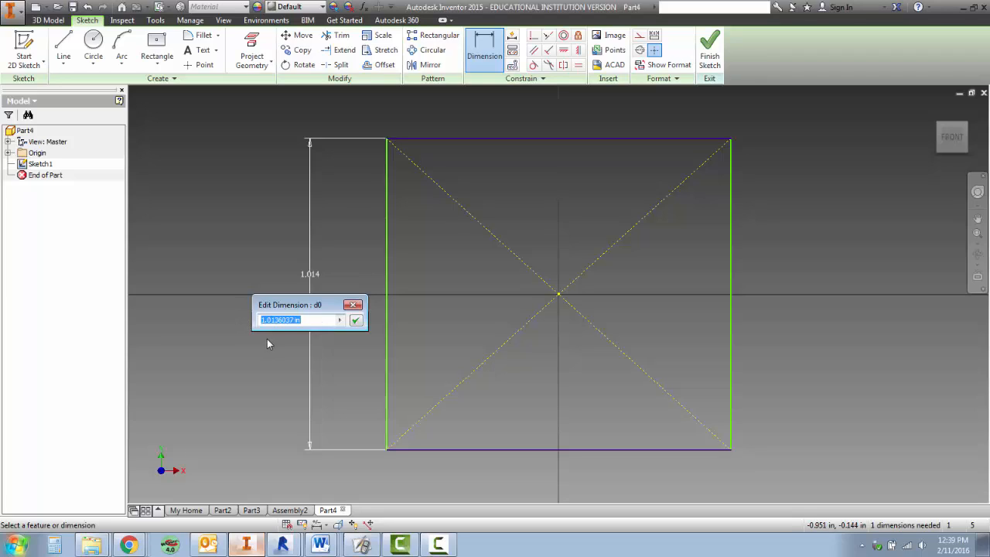
text(.78)
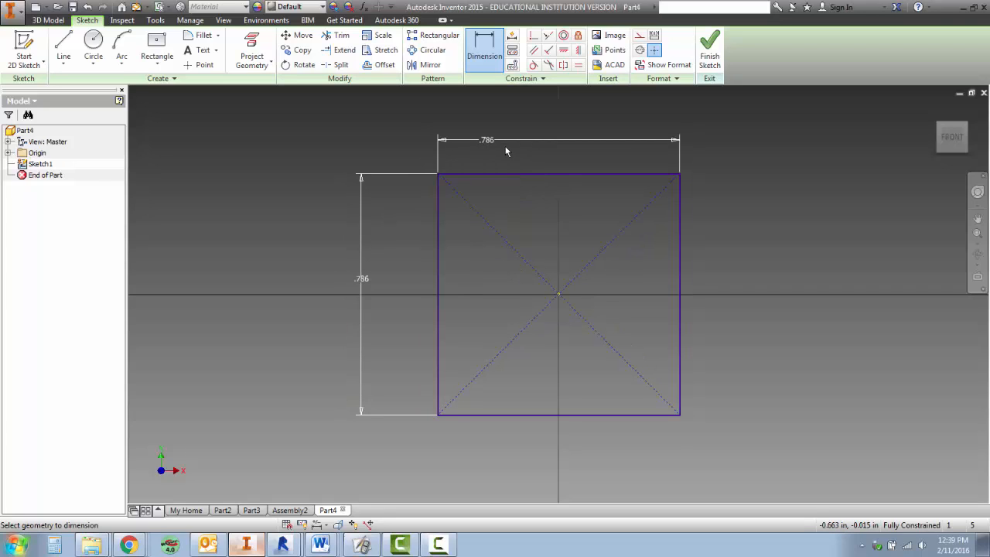
mouse_move(387, 281)
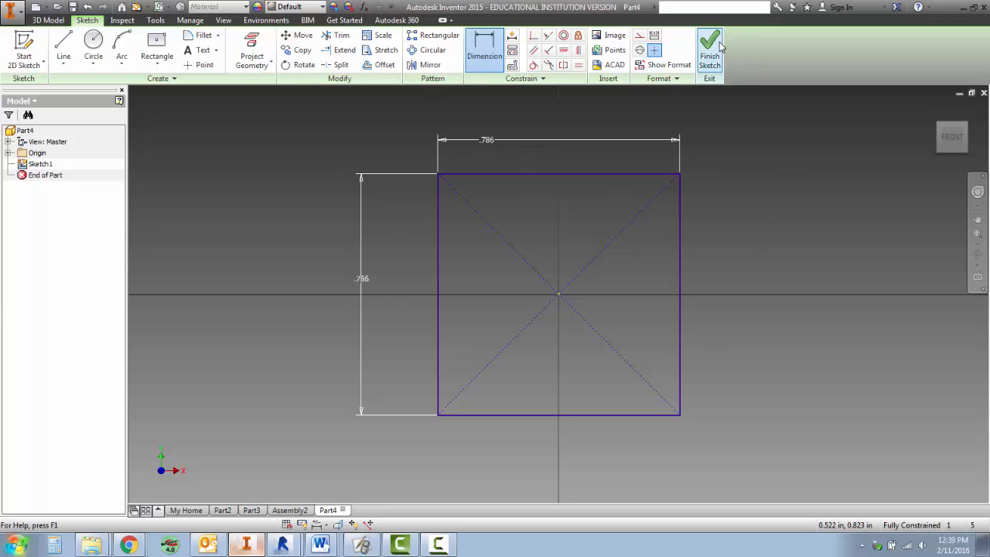
mouse_move(709, 47)
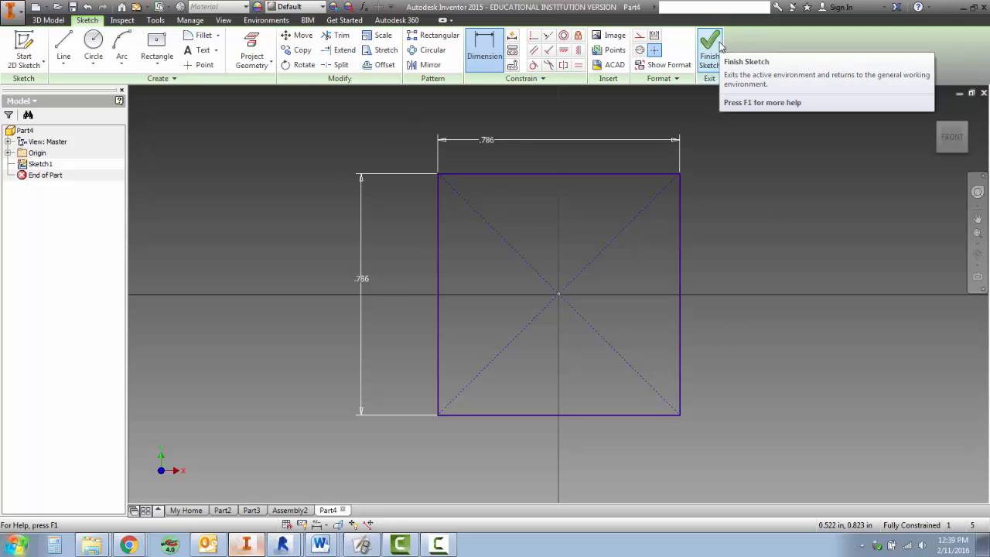
Step: Finish the sketch and extrude the square .786 symmetrically about the sketch plane
click(709, 48)
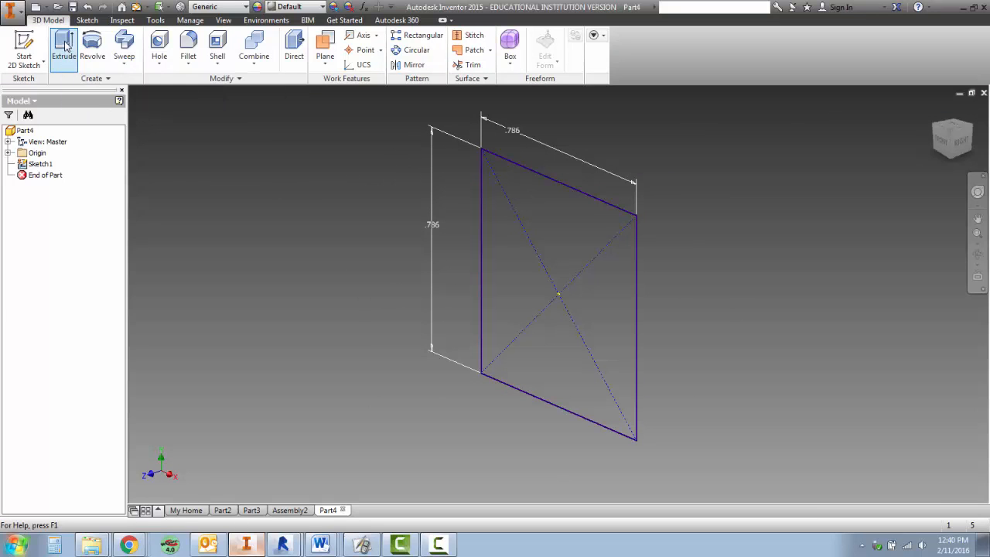
click(63, 47)
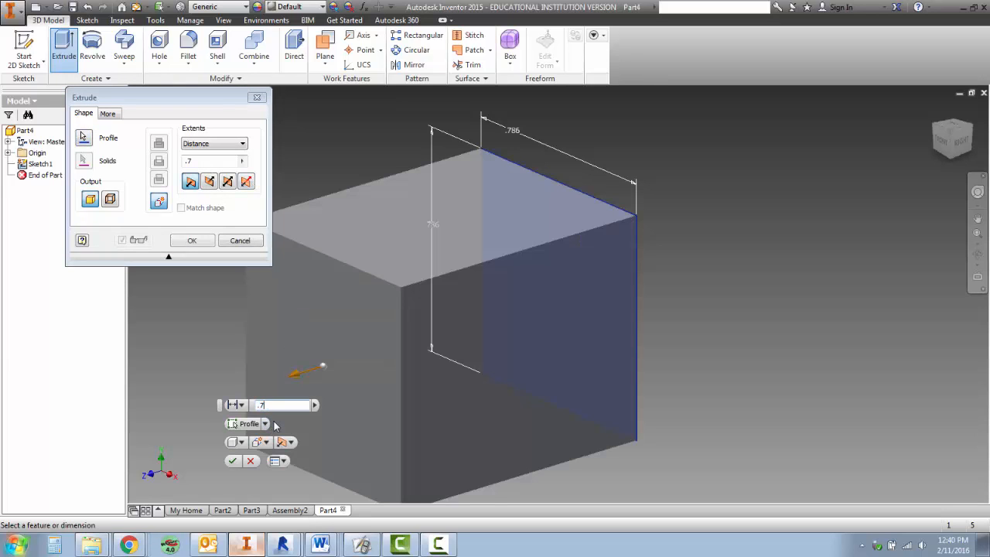
text(.786)
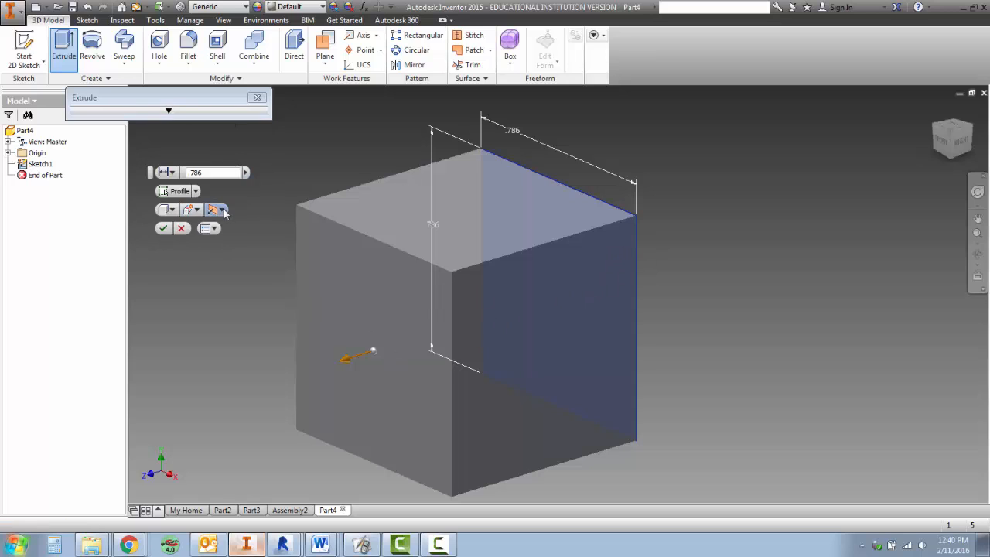
click(218, 211)
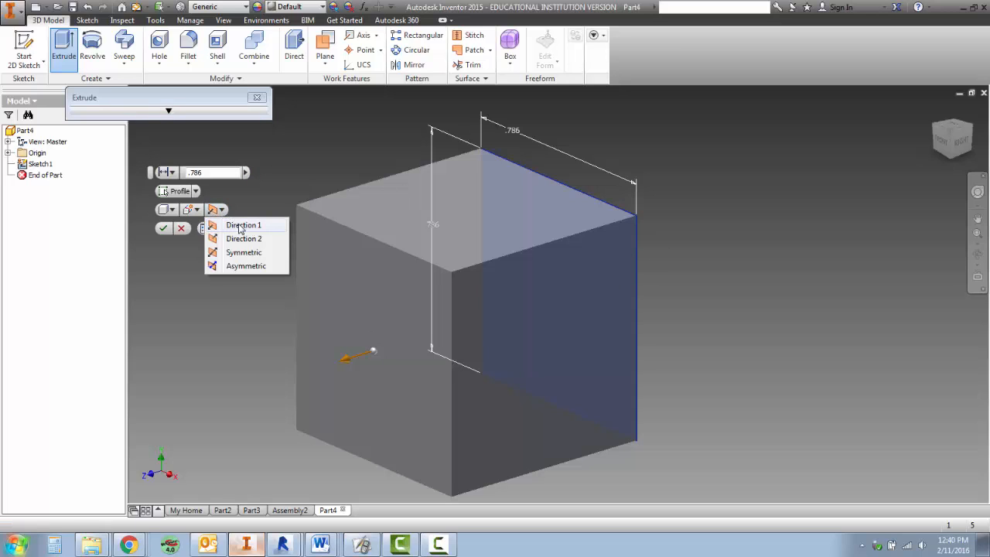
mouse_move(244, 253)
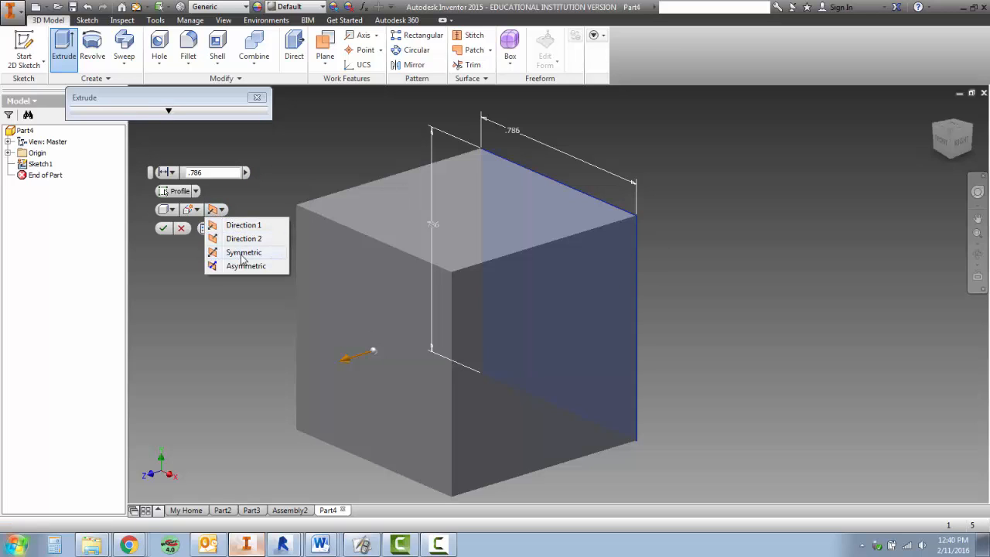
click(243, 253)
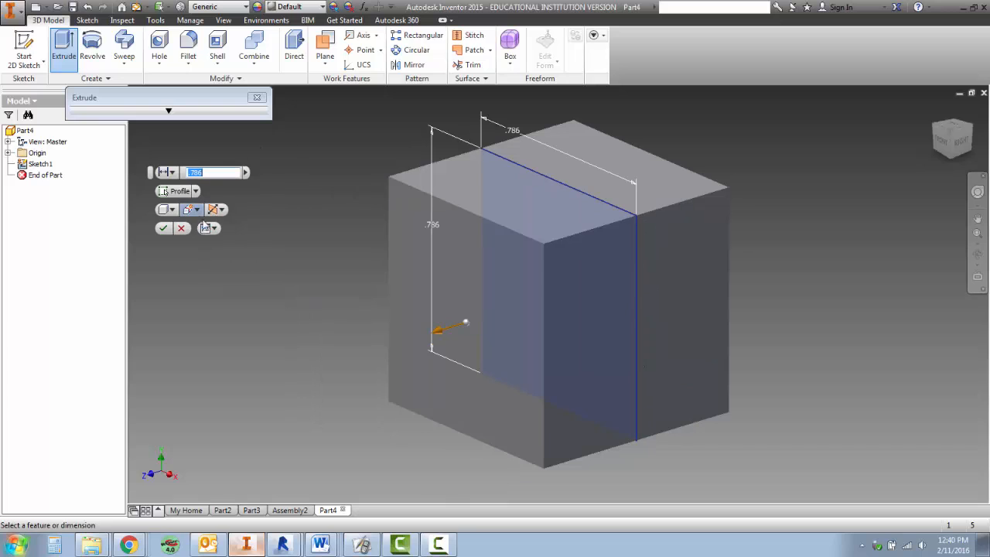
click(221, 210)
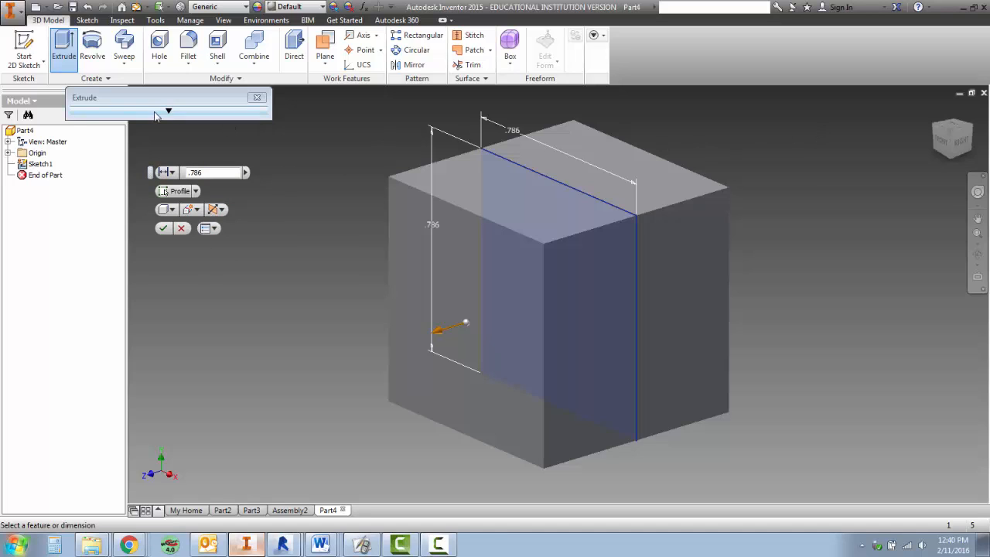
click(167, 112)
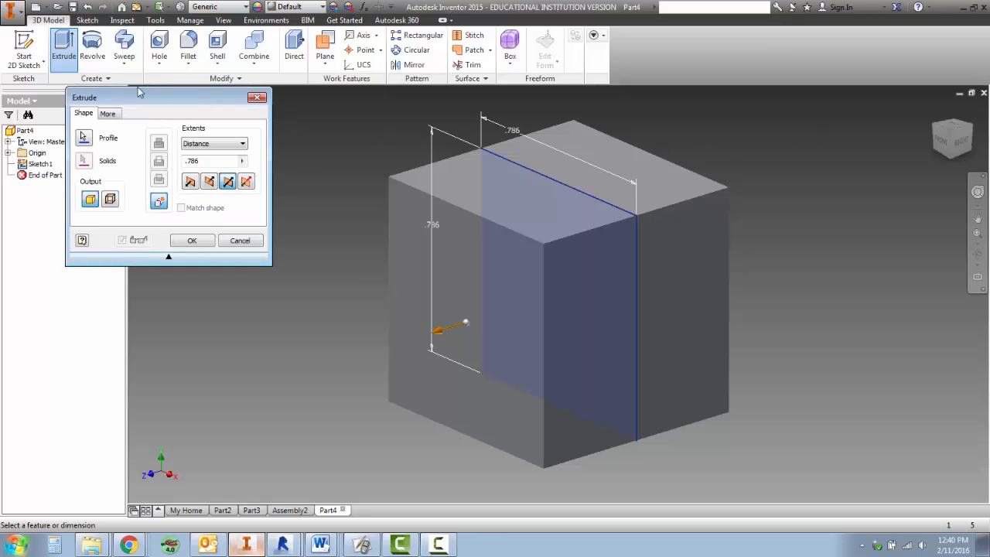
mouse_move(229, 181)
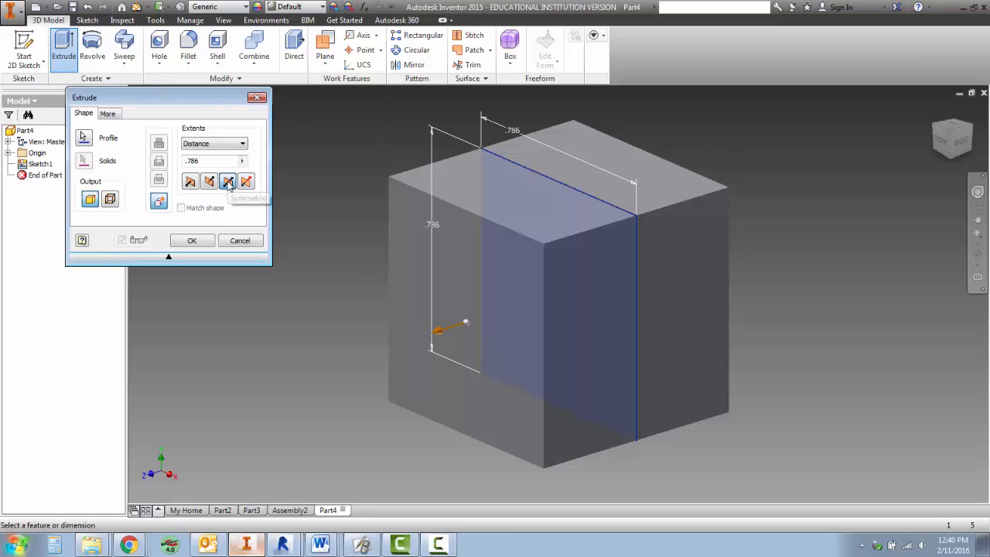
mouse_move(227, 181)
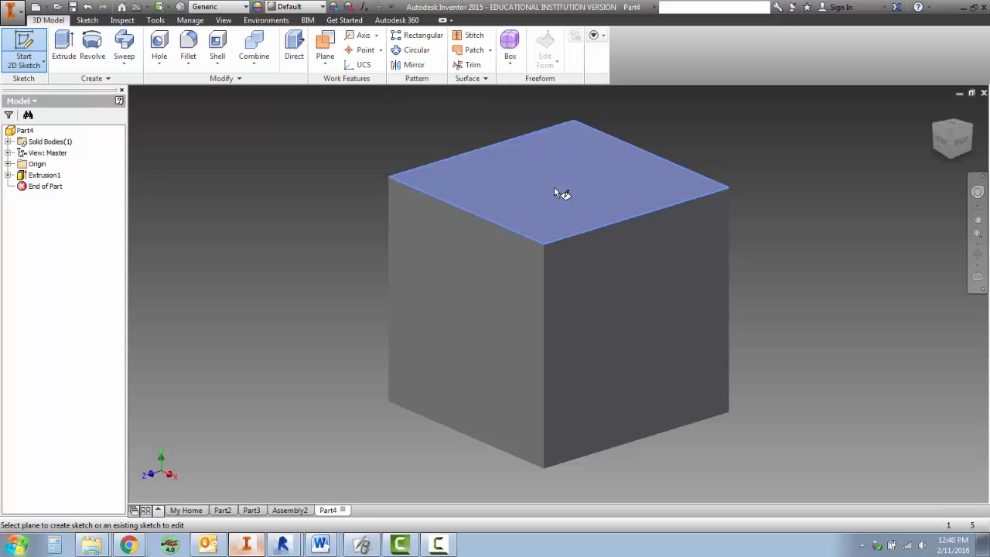
Step: Sketch a circle centred on the top face, dimension its diameter .315, and finish the sketch
click(556, 186)
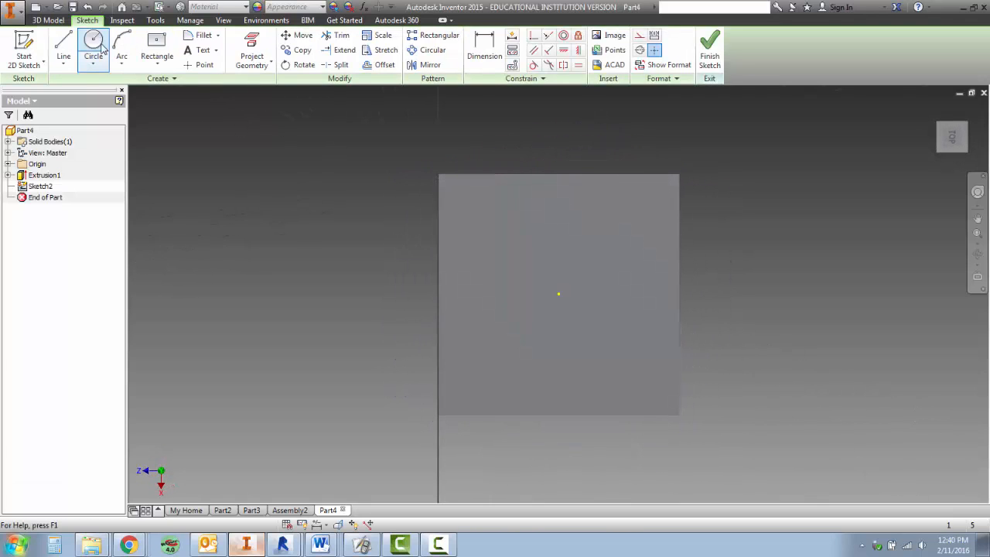
click(93, 47)
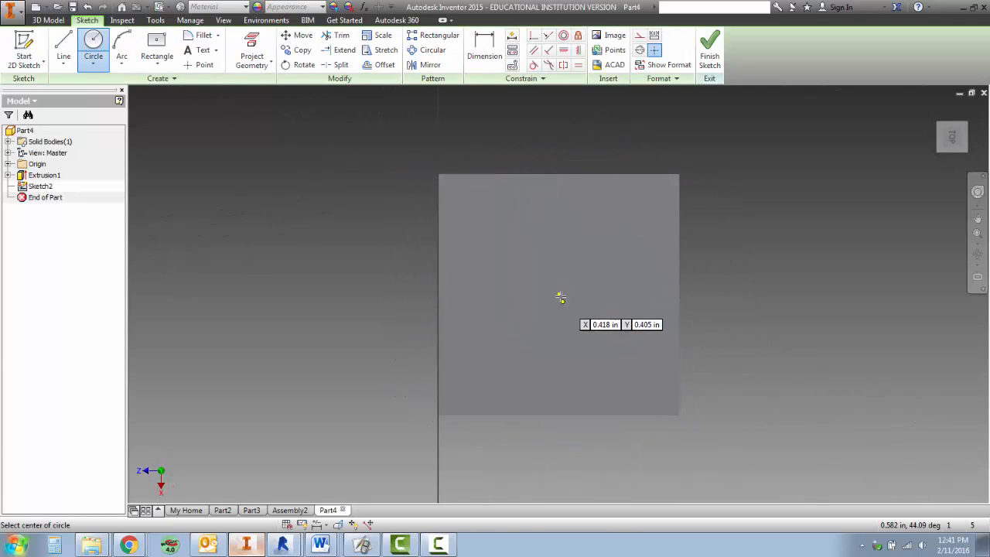
click(559, 294)
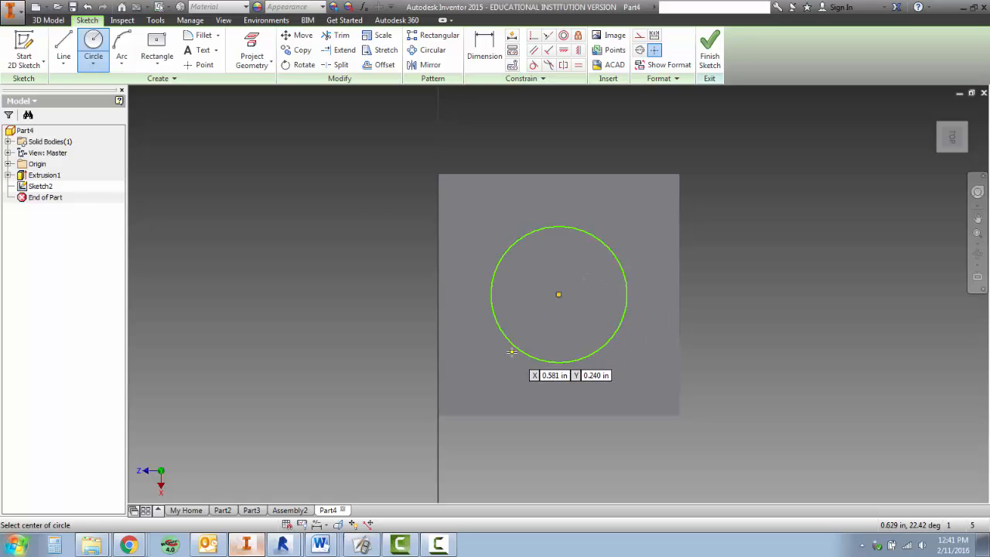
mouse_move(247, 158)
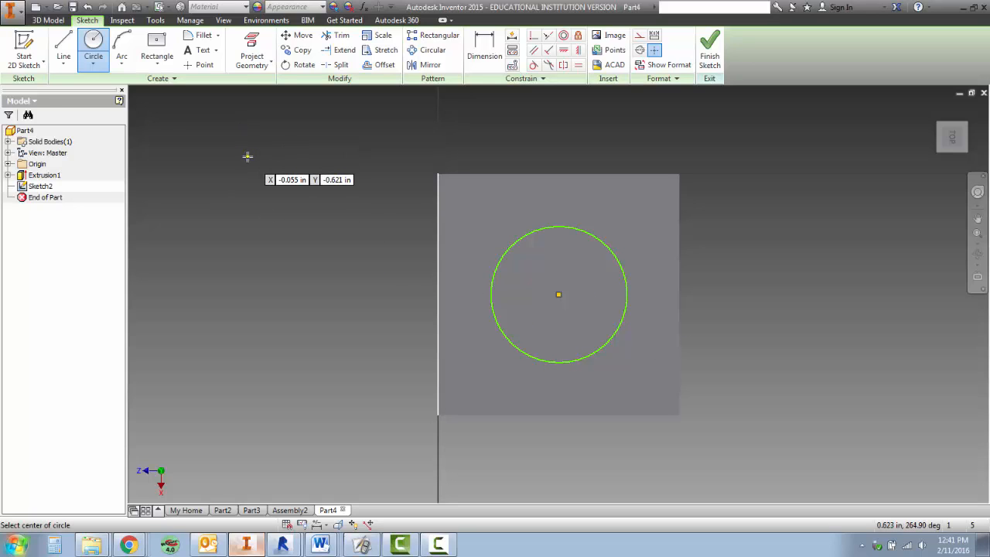
mouse_move(486, 43)
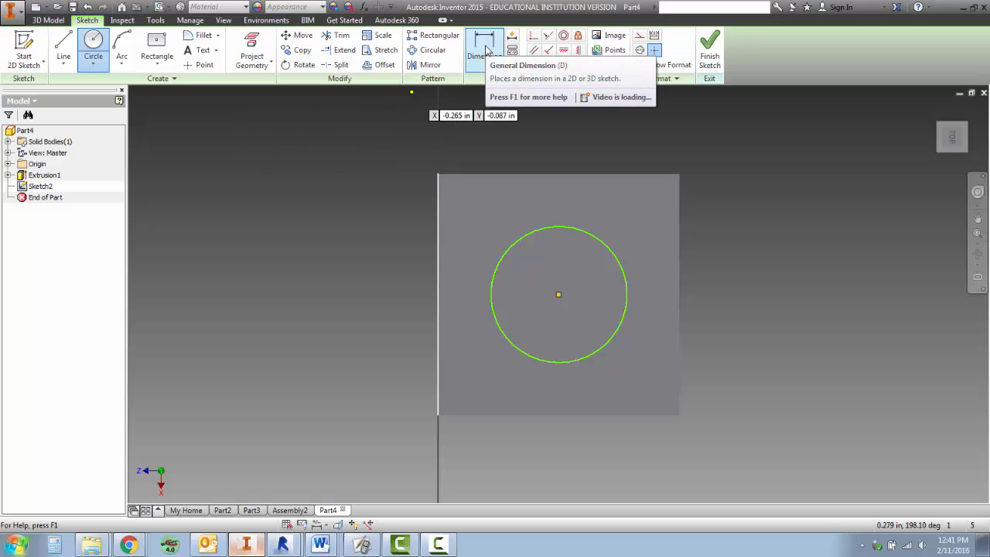
click(486, 44)
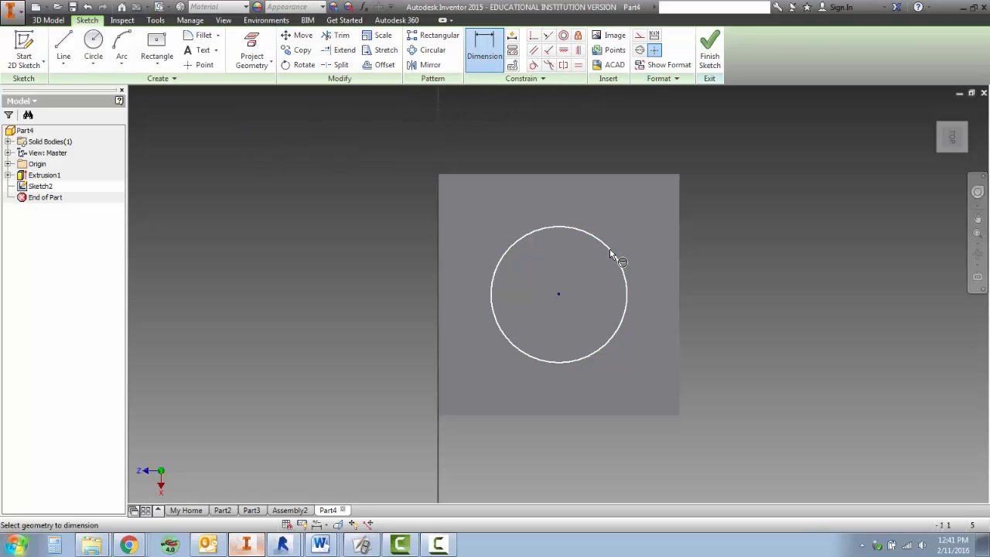
click(611, 255)
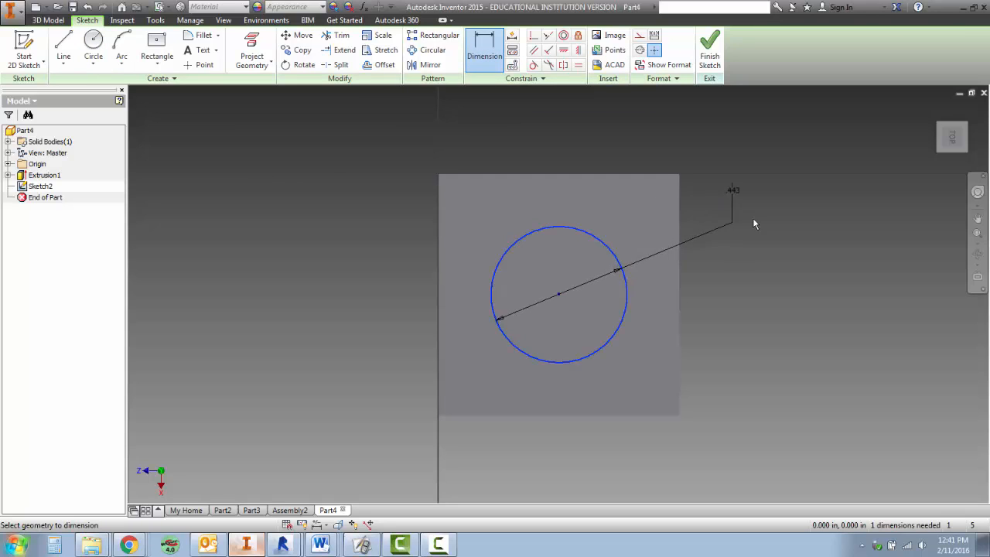
click(730, 188)
text(3.15)
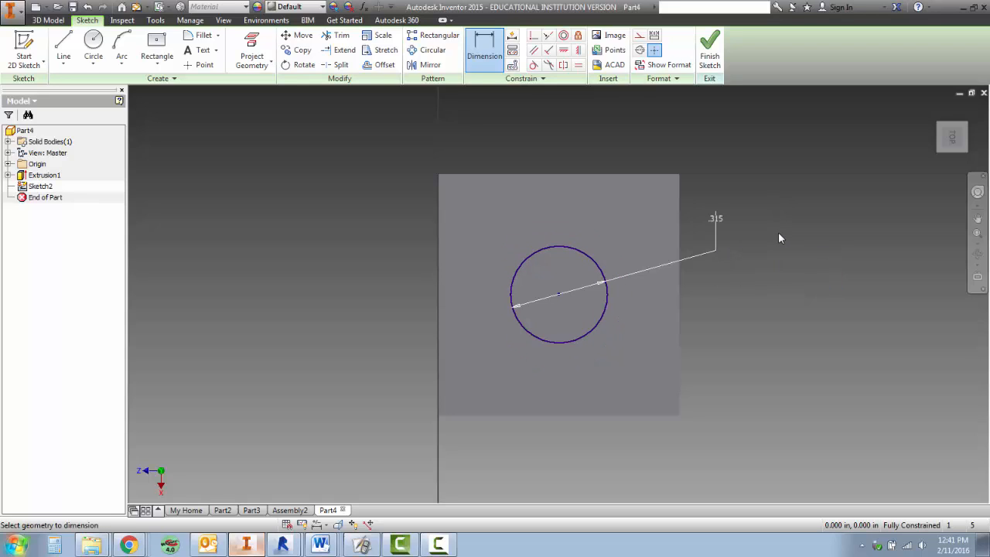
mouse_move(767, 204)
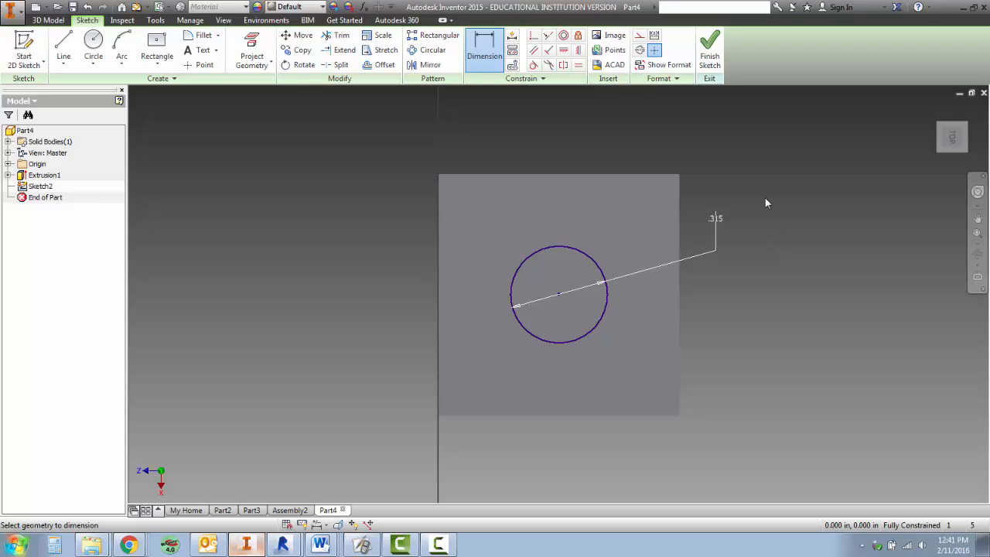
mouse_move(538, 341)
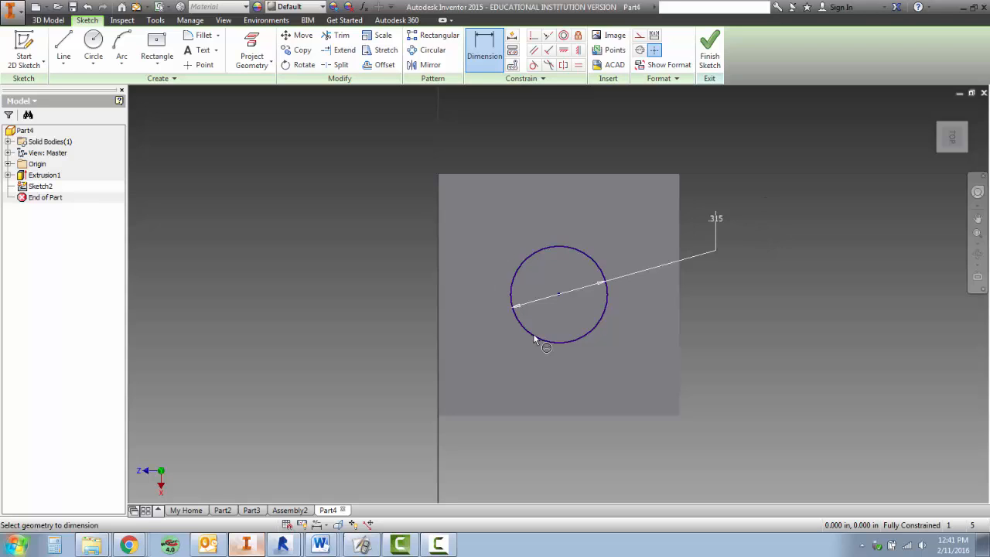
mouse_move(523, 356)
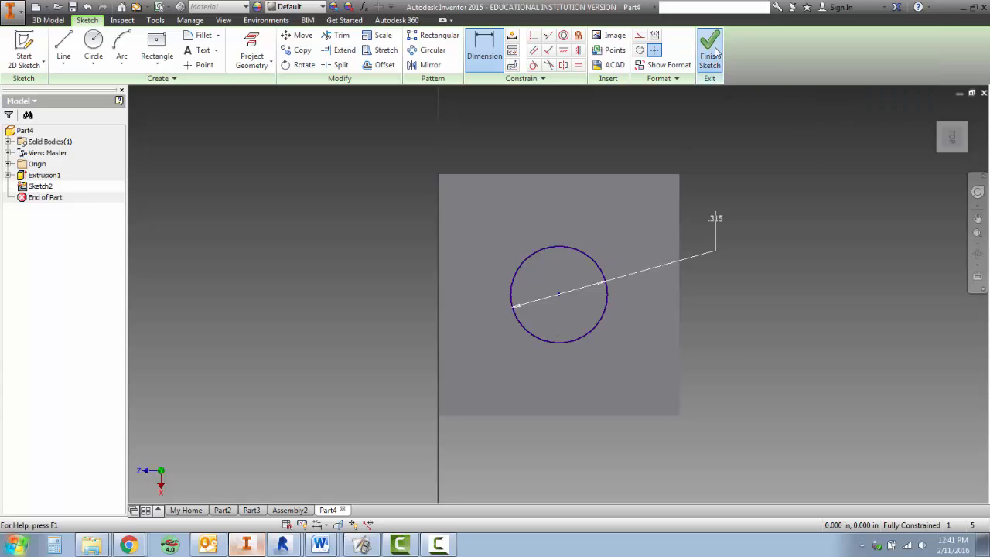
click(709, 49)
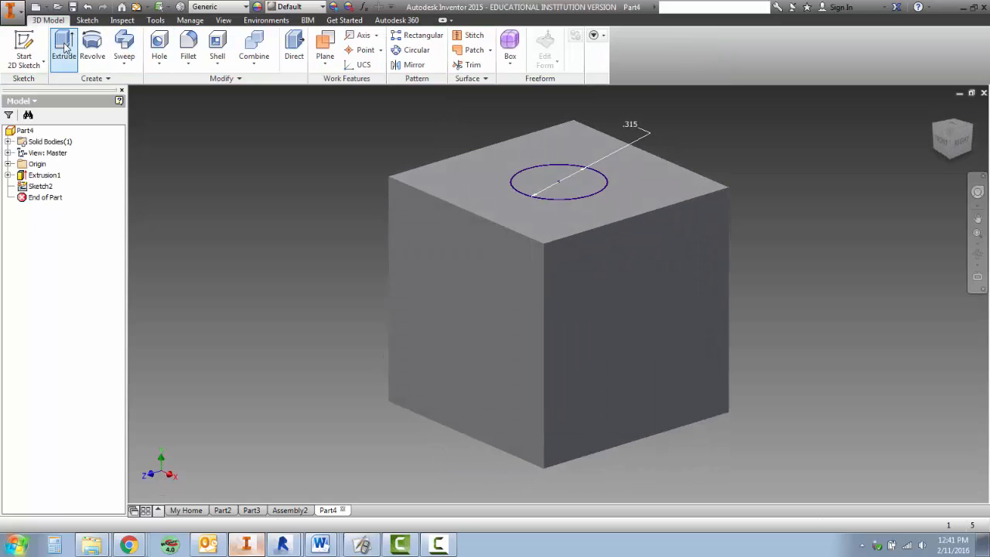
Step: Extrude the circle upward .2 to form a cylindrical peg on the cube
click(63, 46)
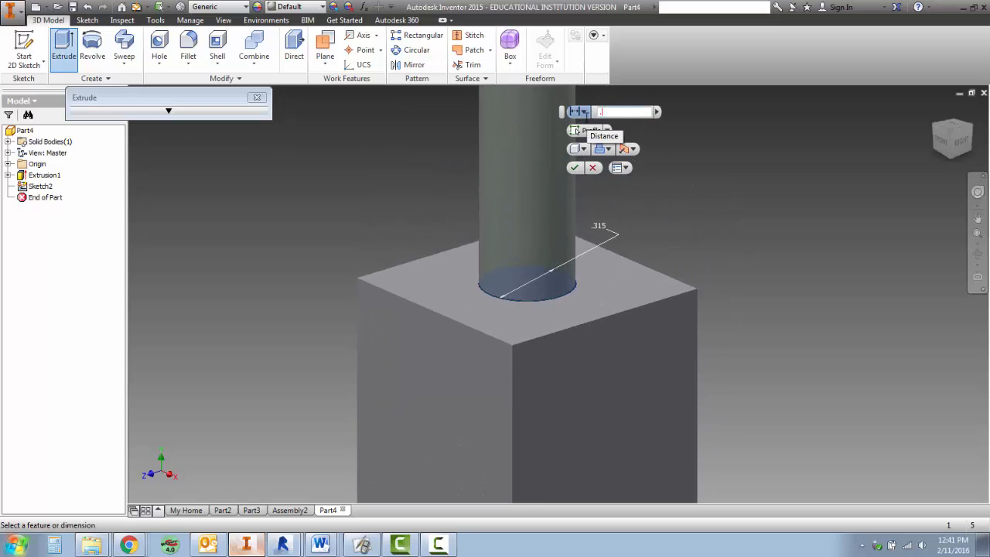
text(.2)
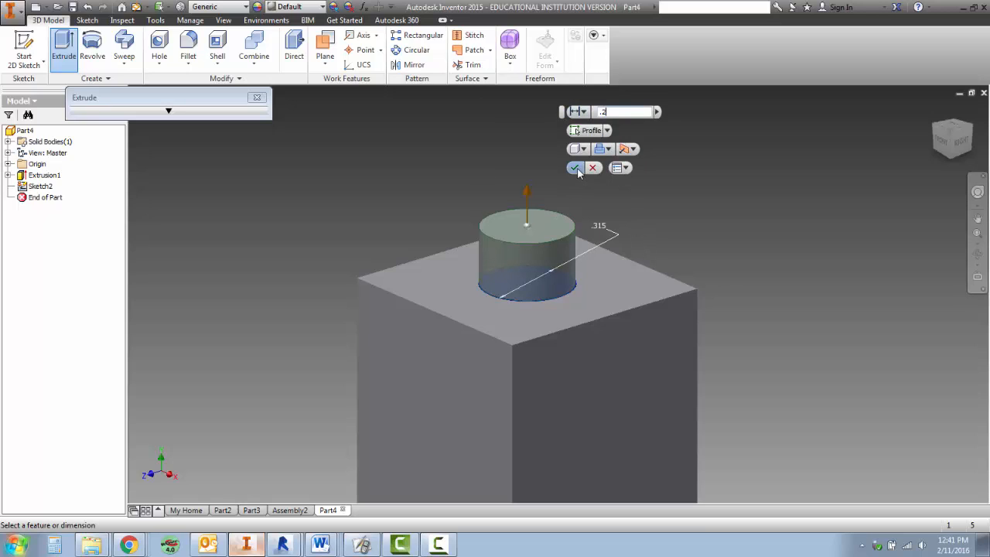
click(574, 167)
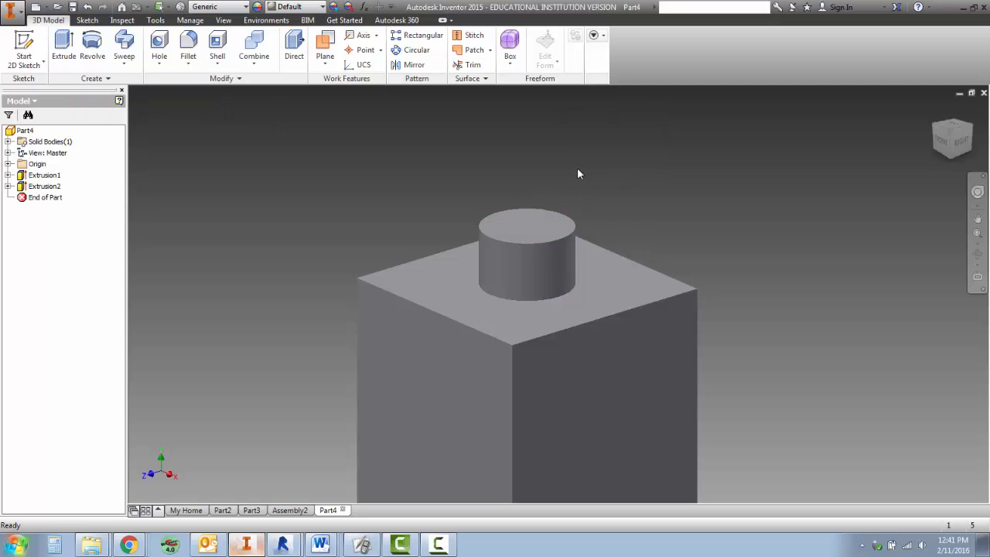
drag(578, 173, 739, 207)
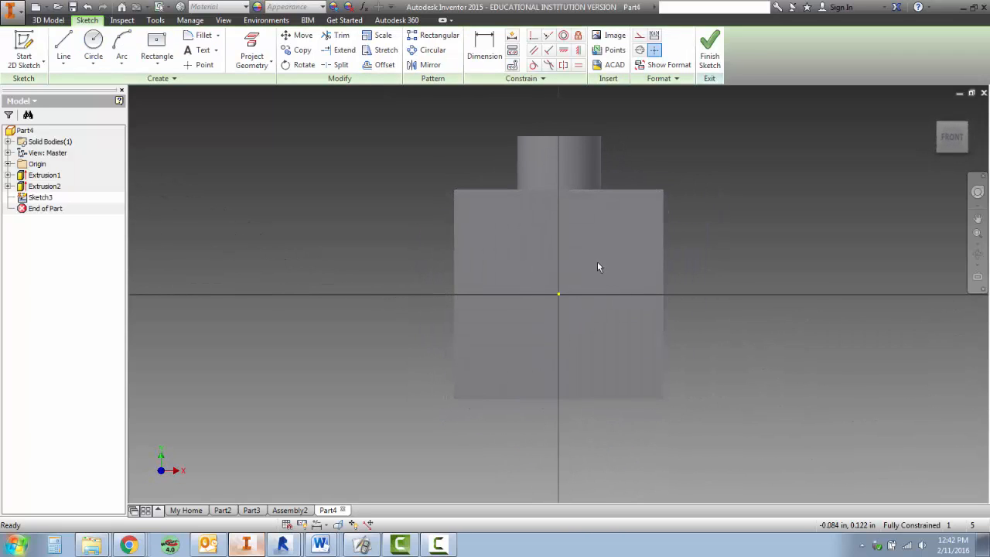
mouse_move(554, 310)
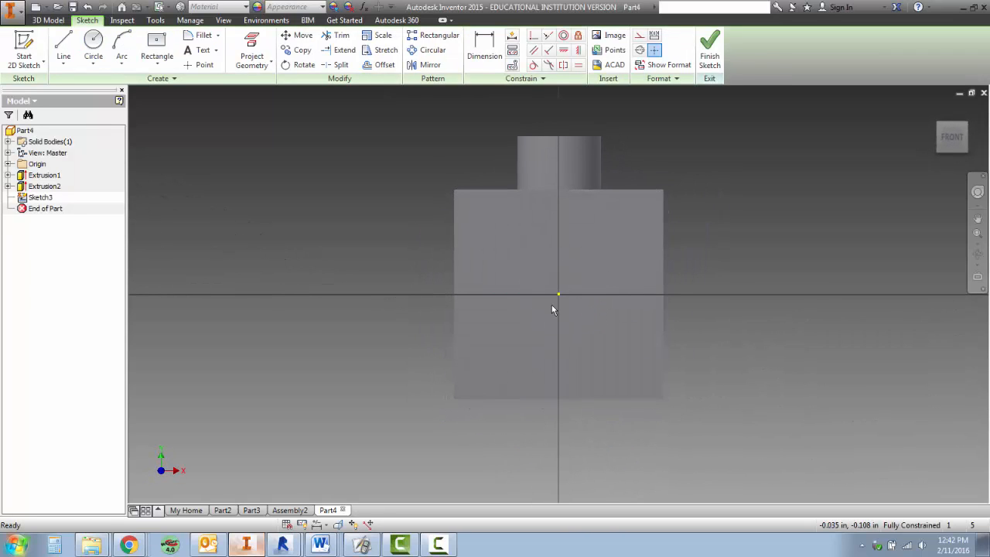
mouse_move(204, 159)
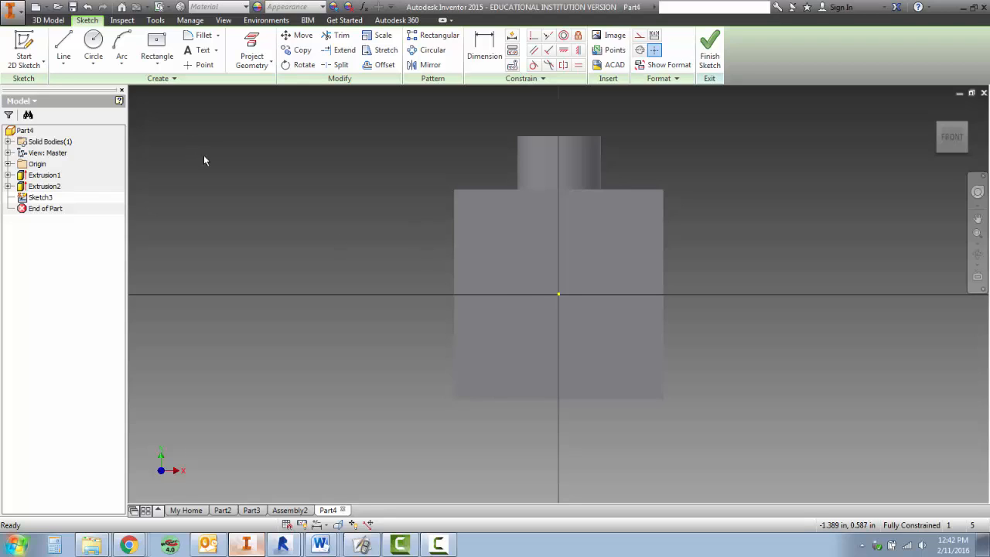
mouse_move(208, 184)
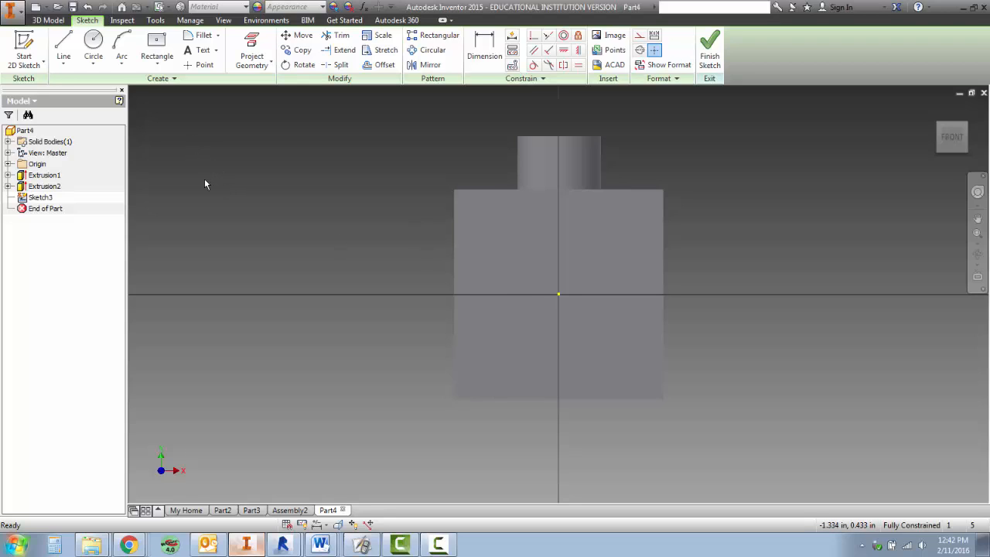
mouse_move(212, 198)
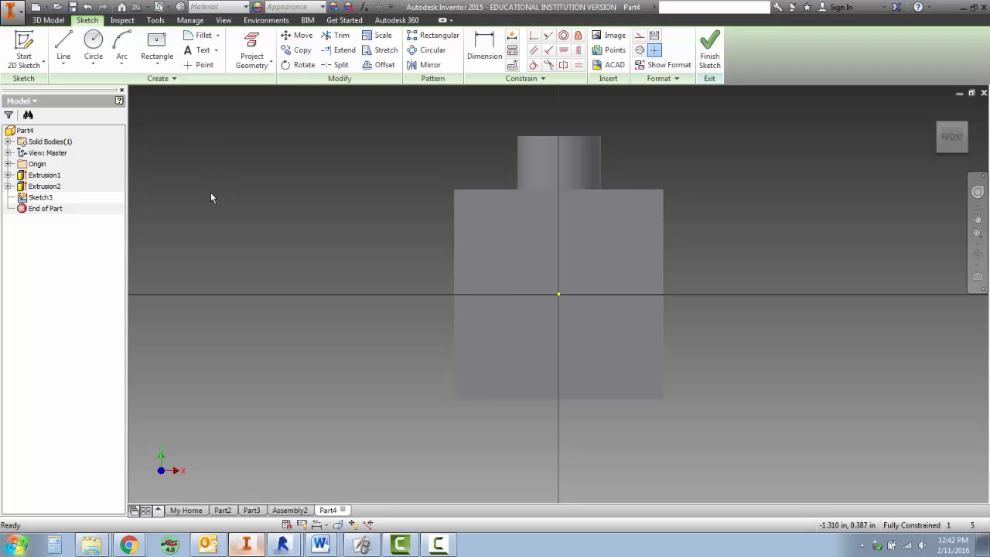
mouse_move(560, 307)
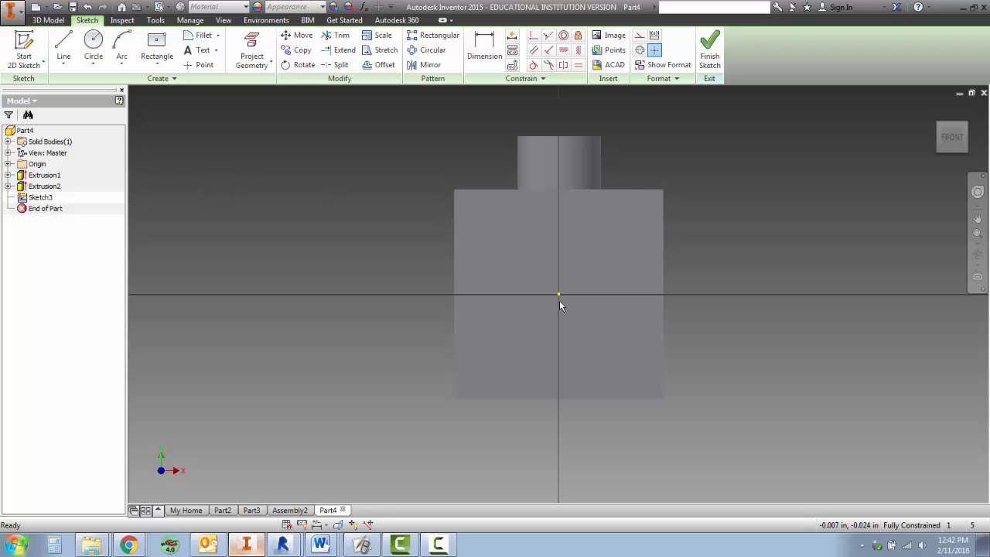
Step: Place a centre point at the middle of the cube's front face
click(204, 65)
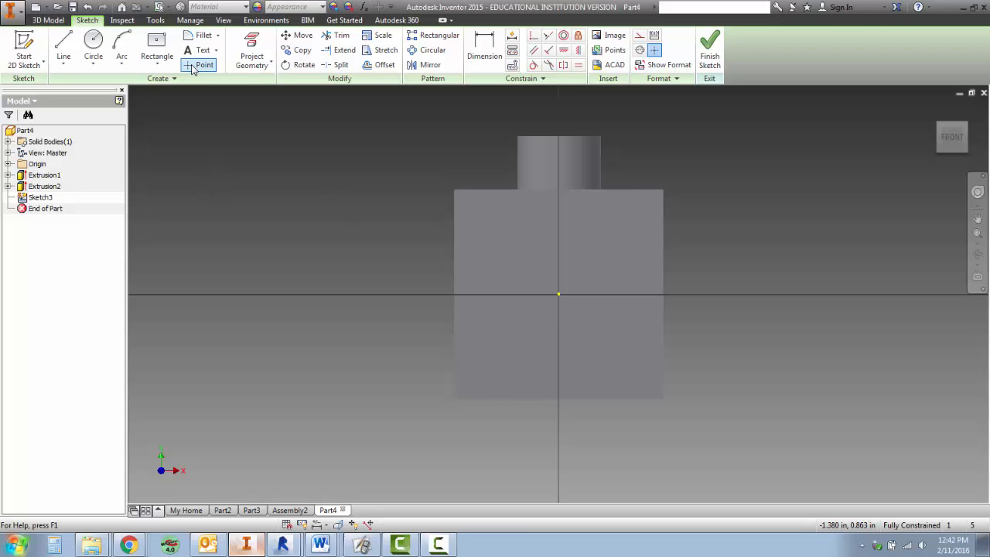
mouse_move(204, 65)
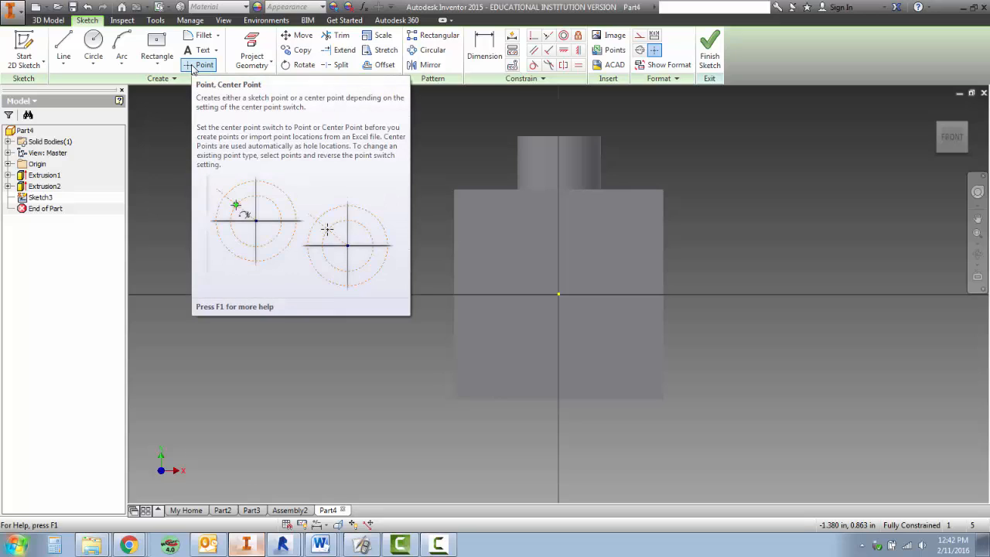
click(204, 65)
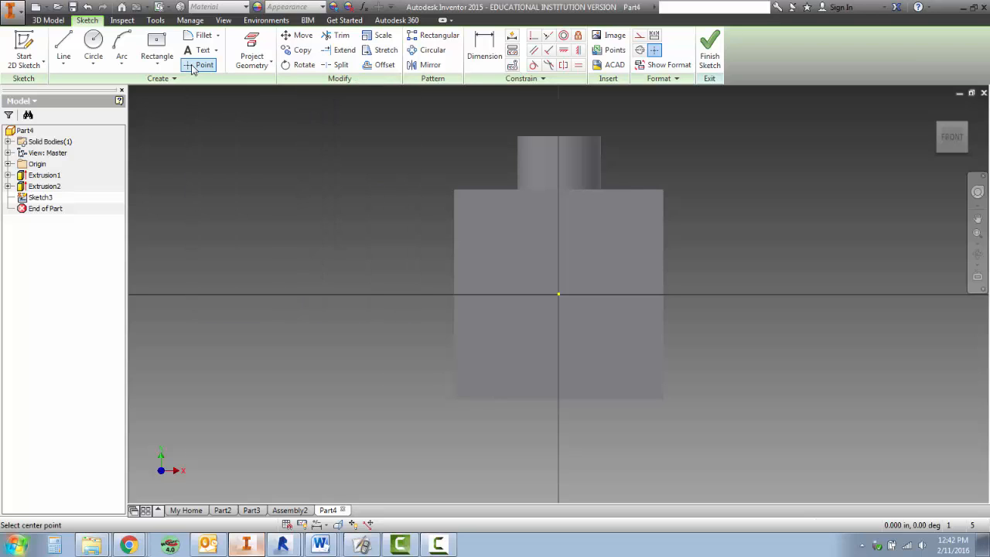
click(204, 65)
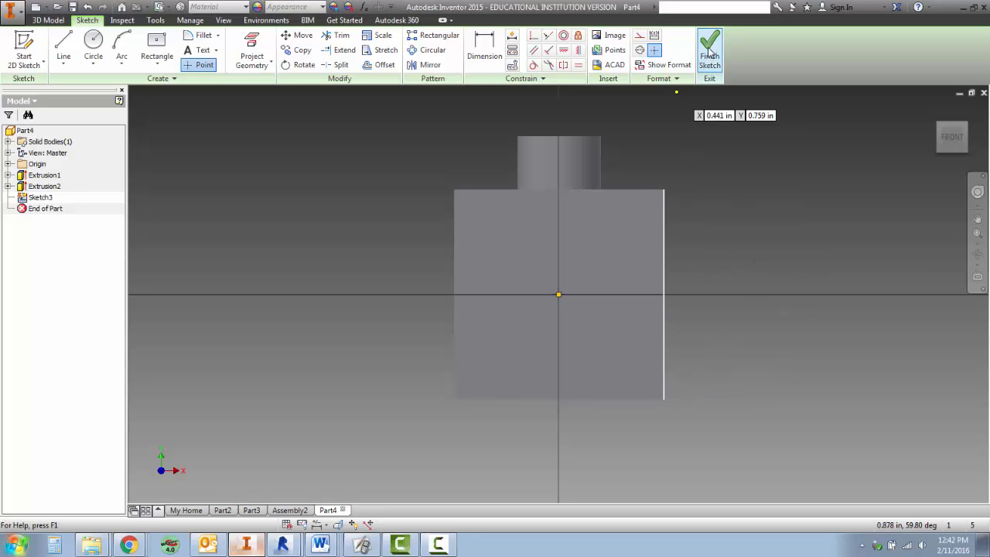
Step: Finish the sketch and start a hole at the centre point, set to stop at a fixed depth
click(708, 48)
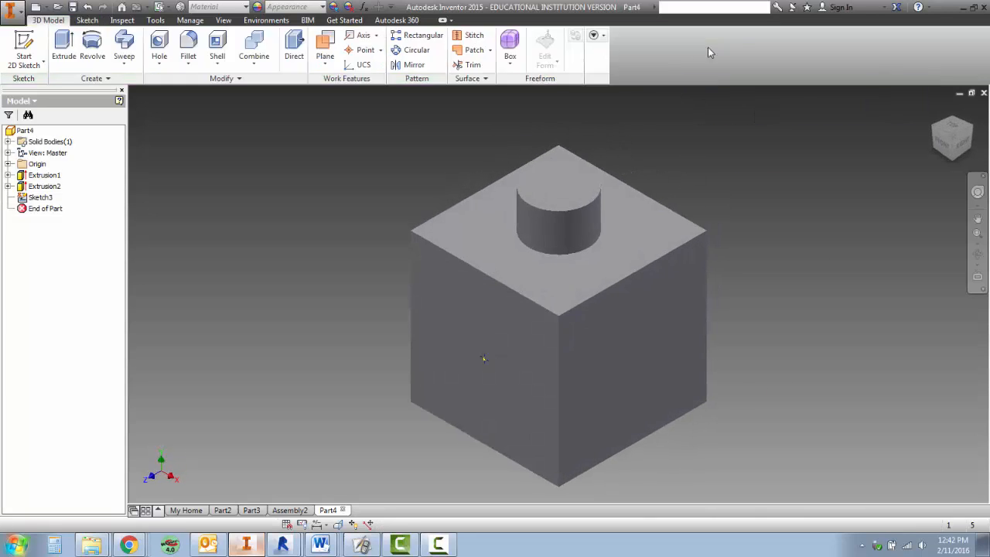
click(158, 46)
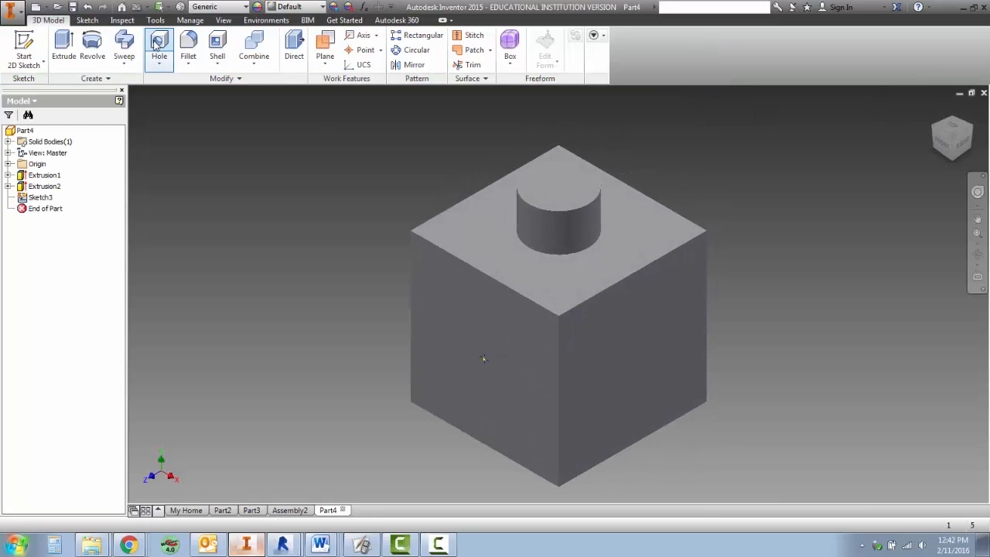
click(157, 46)
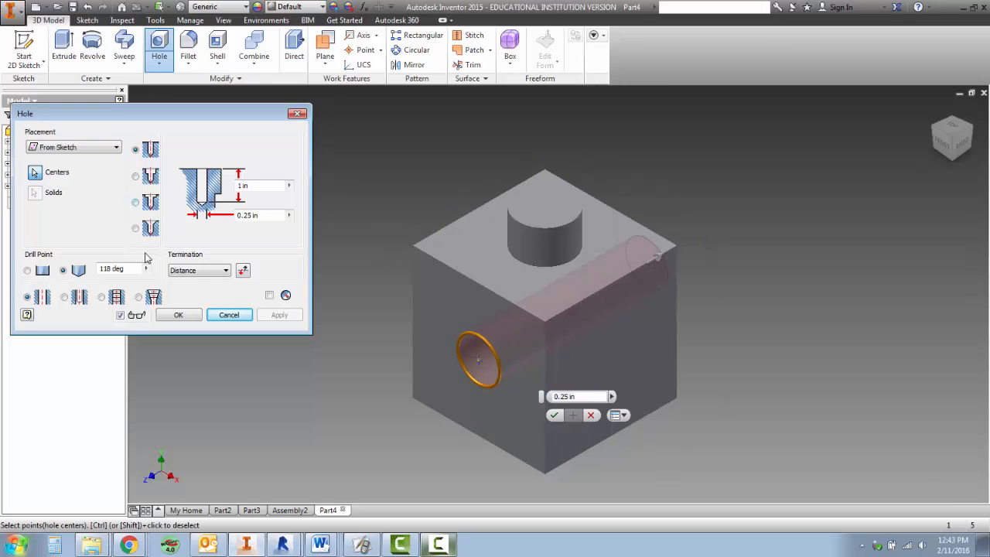
click(225, 270)
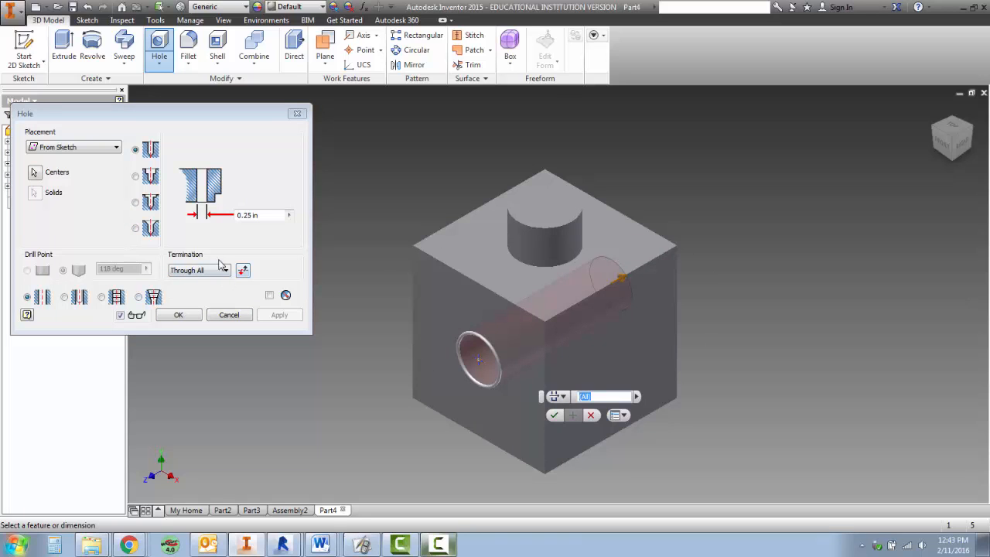
click(224, 269)
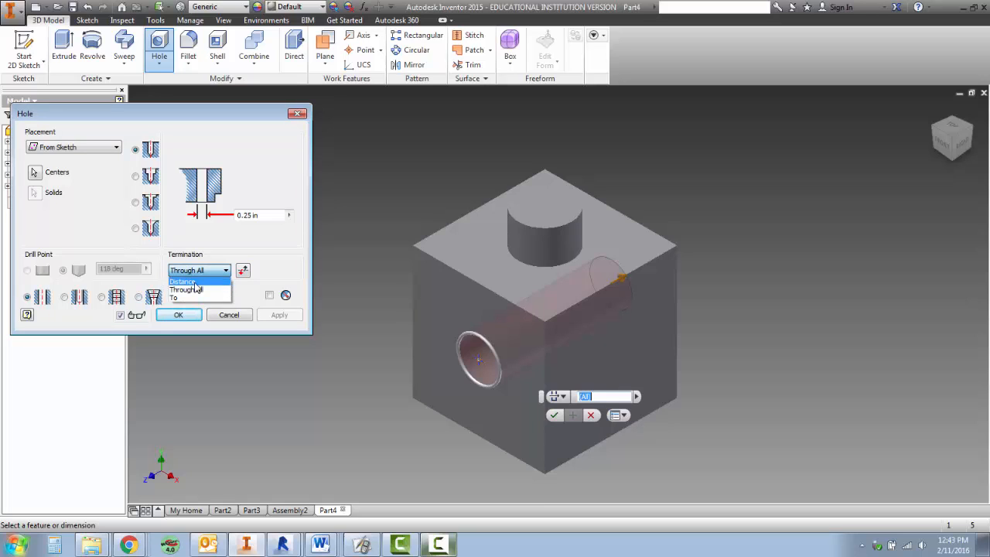
click(182, 282)
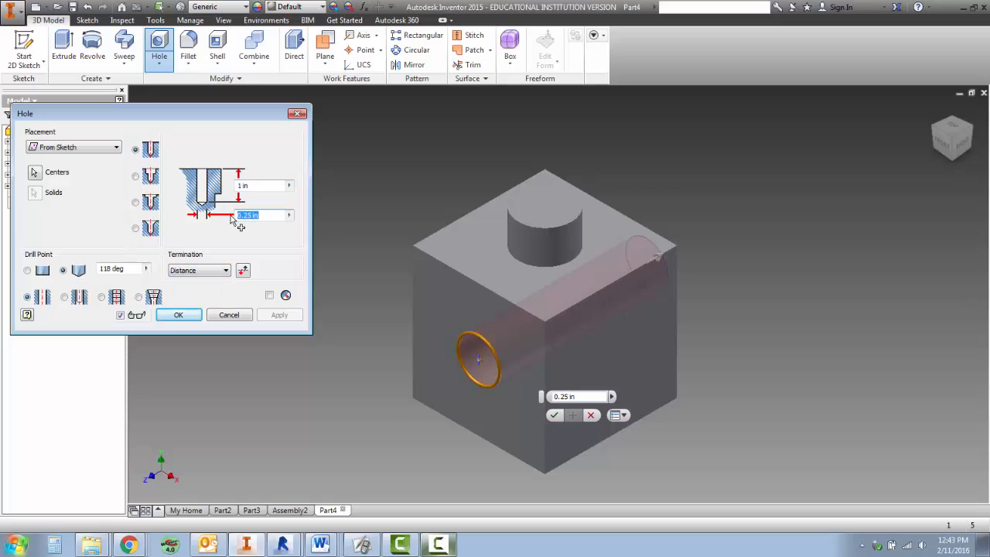
Step: Give the hole diameter .310, depth .202 and a flat drill point, then confirm it
text(.310)
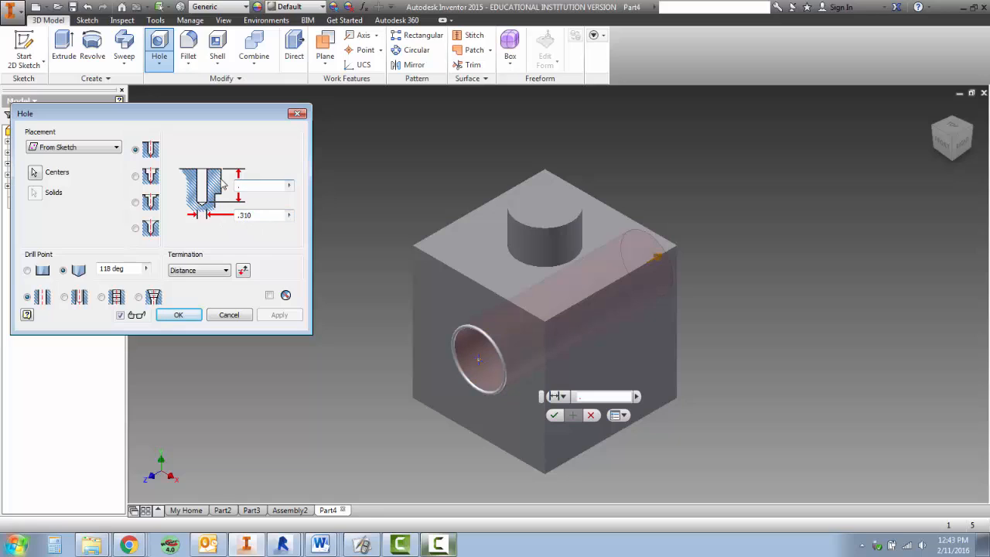
text(.2)
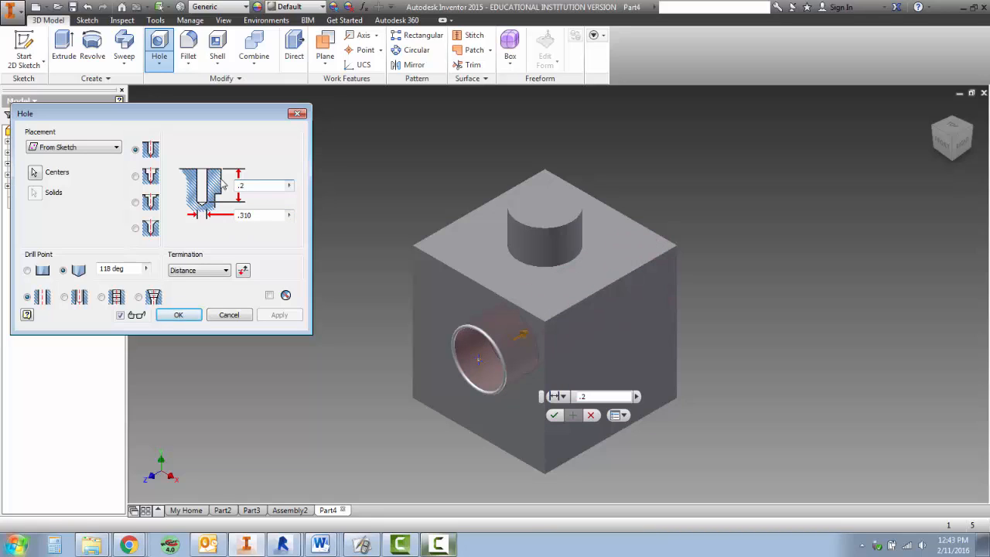
text(.202)
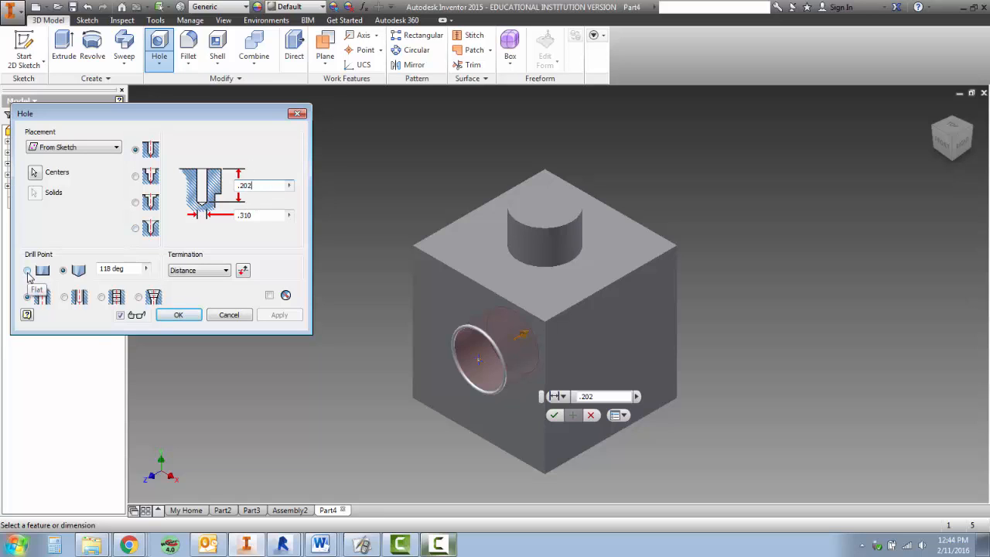
click(28, 272)
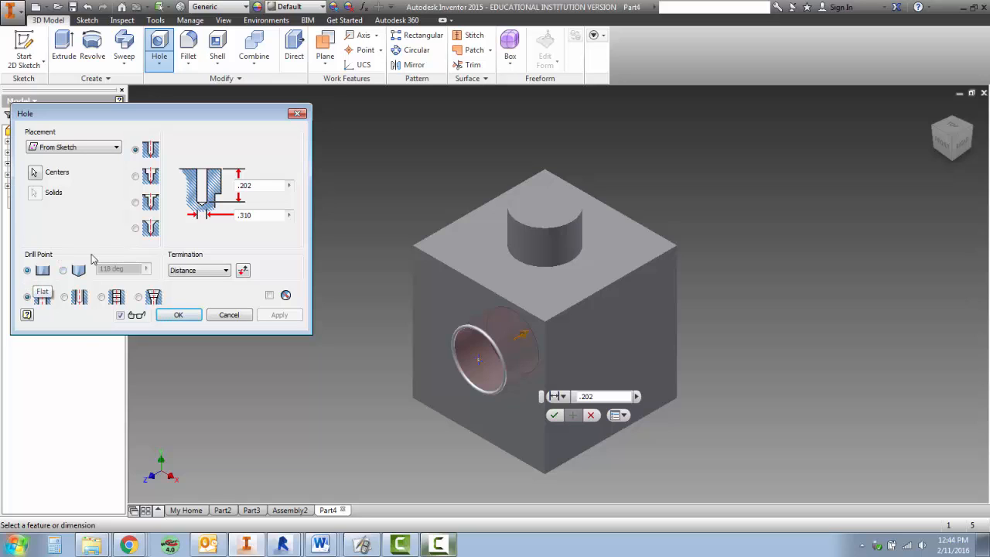
mouse_move(229, 175)
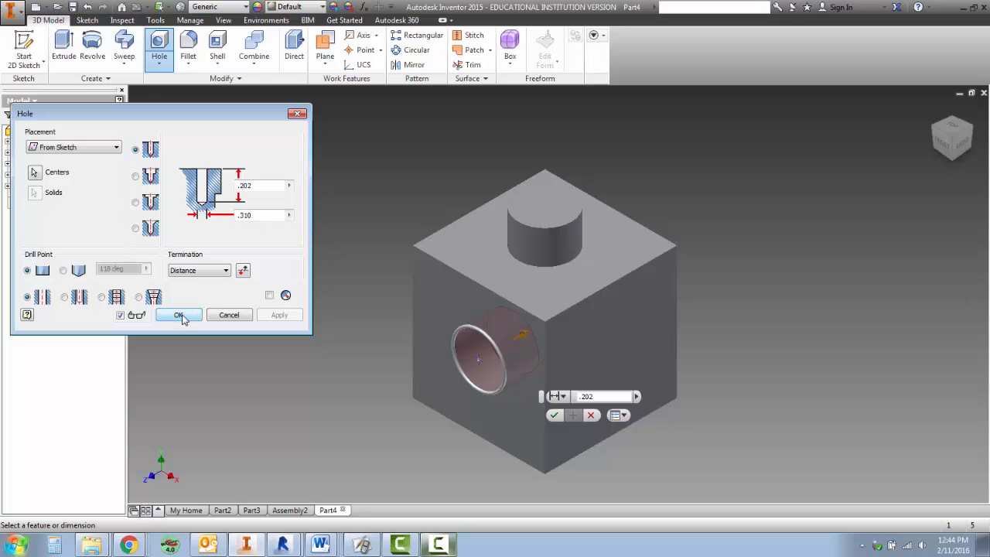
click(179, 315)
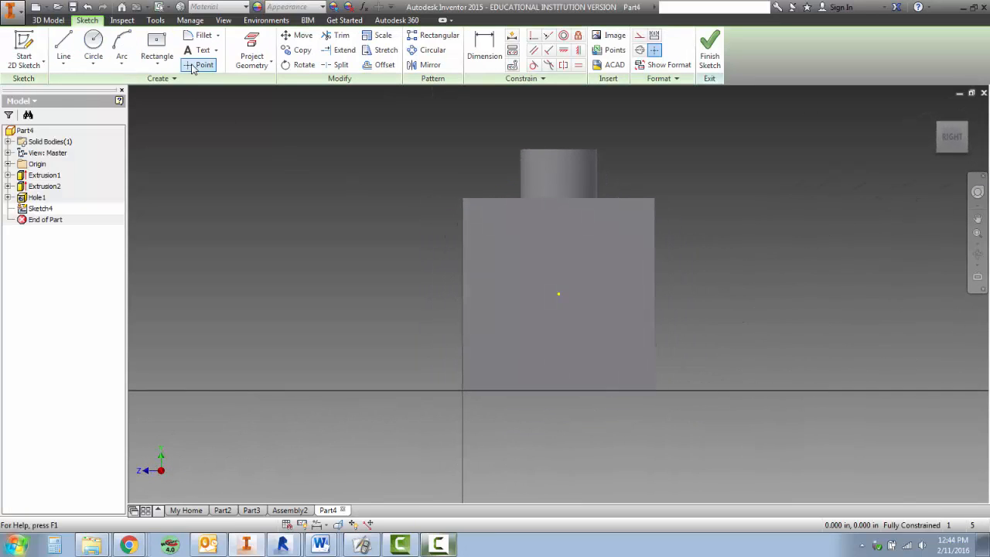
Step: Add matching flat-bottom holes (Hole2–Hole4) at the centres of the bottom and other side faces
click(204, 65)
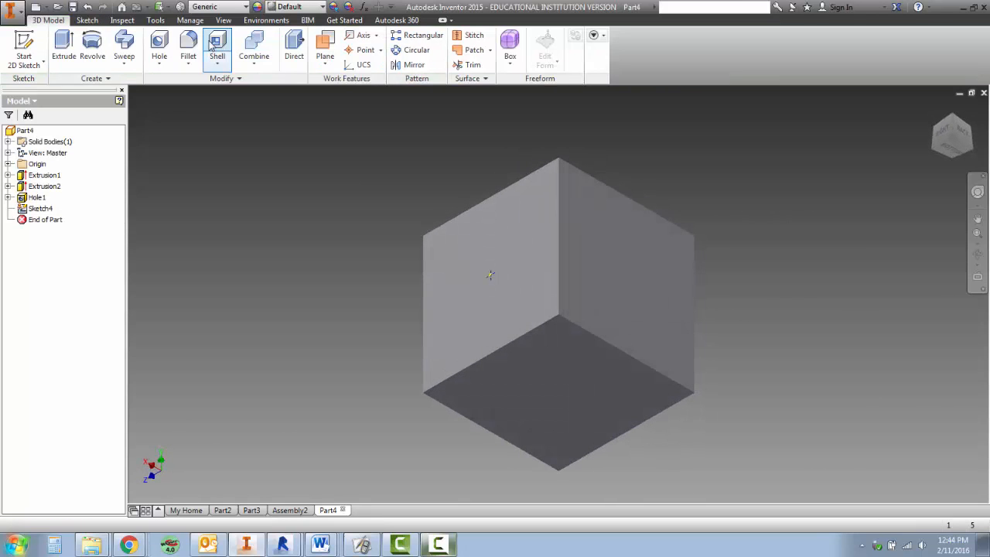
click(158, 46)
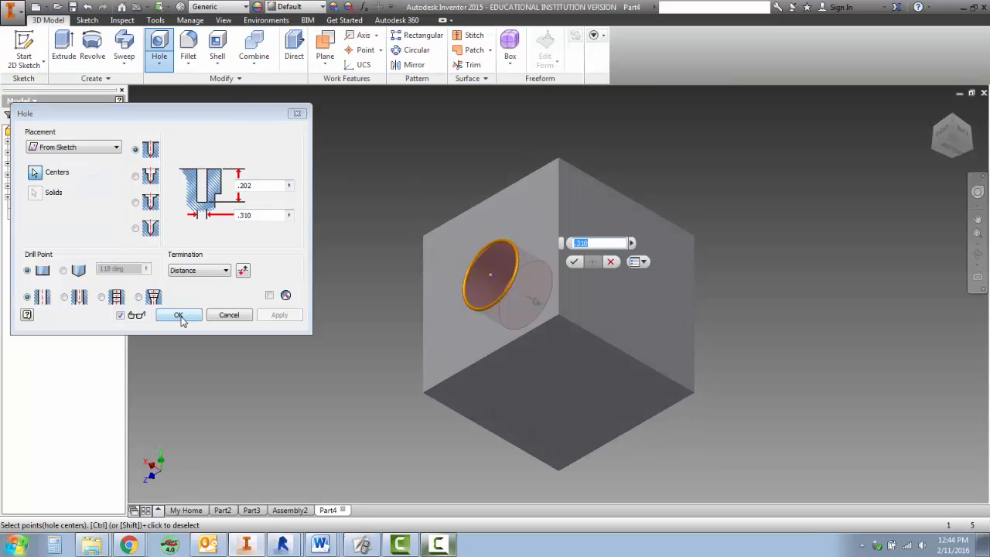
click(180, 316)
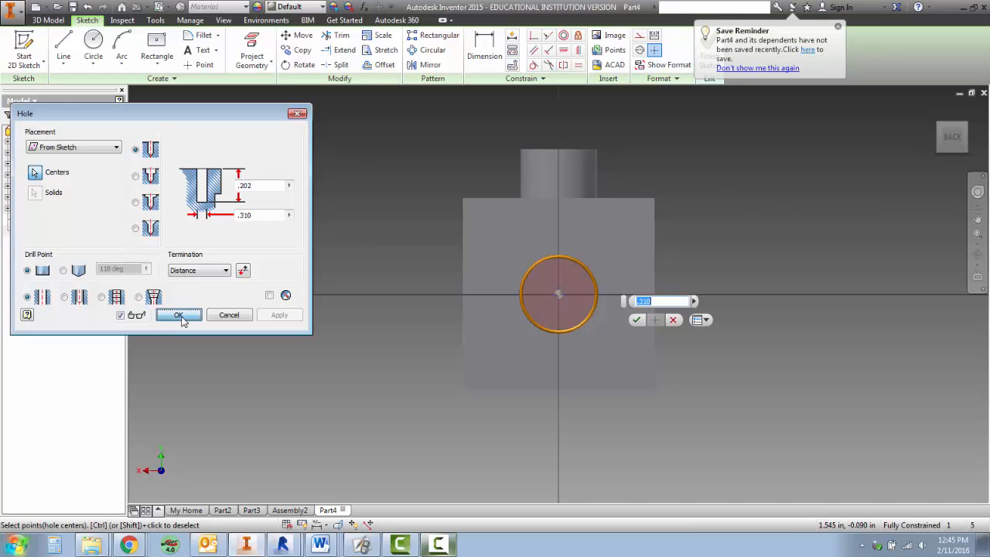
click(178, 316)
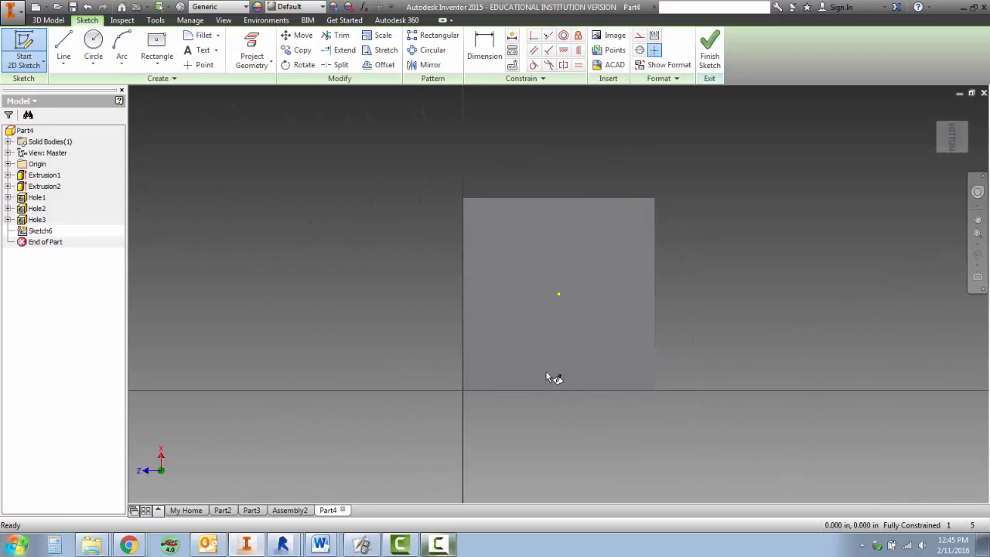
click(93, 44)
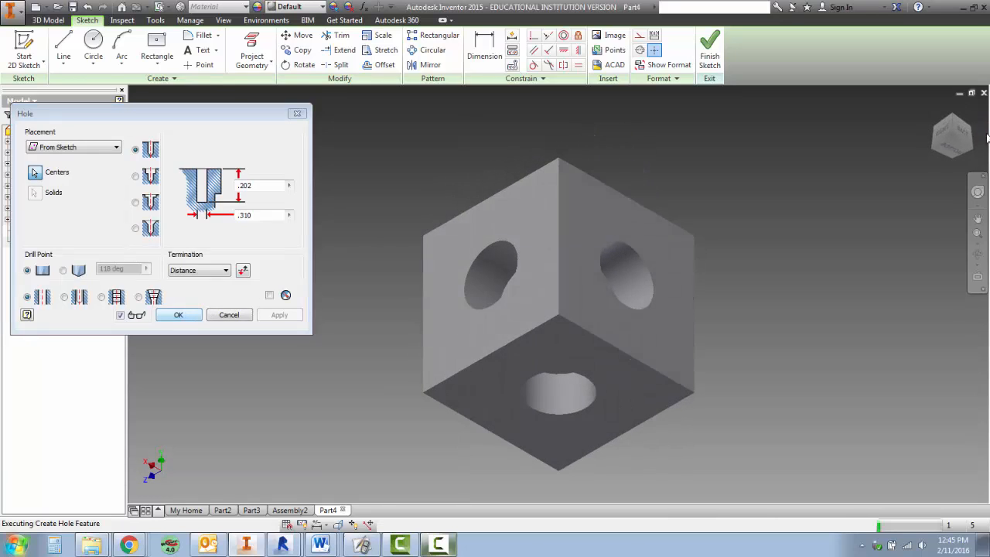
click(178, 314)
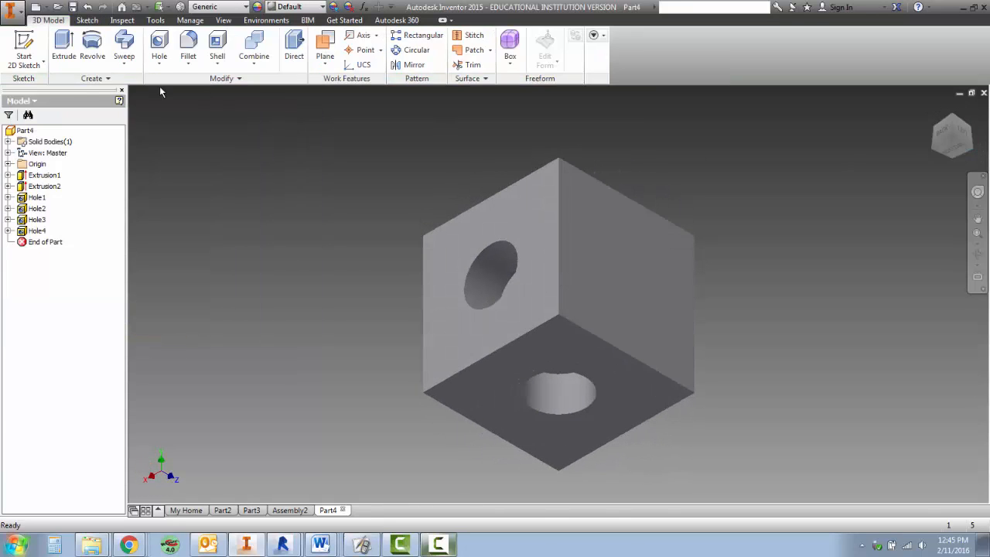
mouse_move(24, 43)
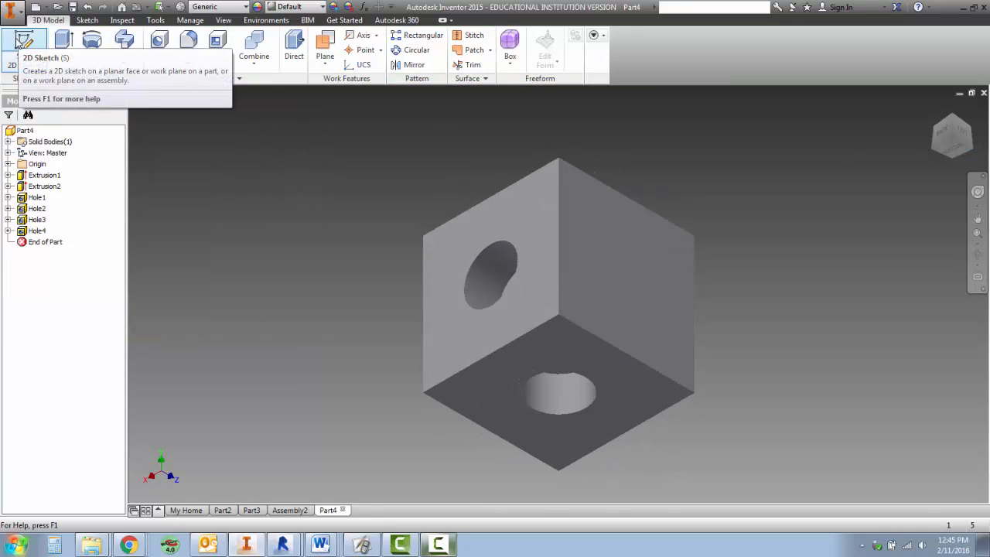
Step: Sketch a centre point on the last side face and drill the fifth flat-bottom hole there
click(23, 43)
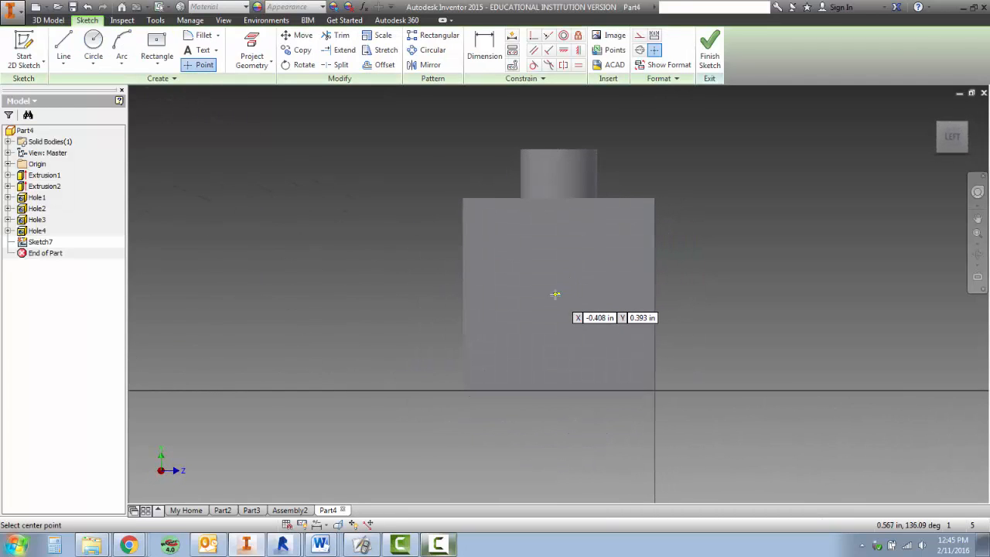
click(708, 47)
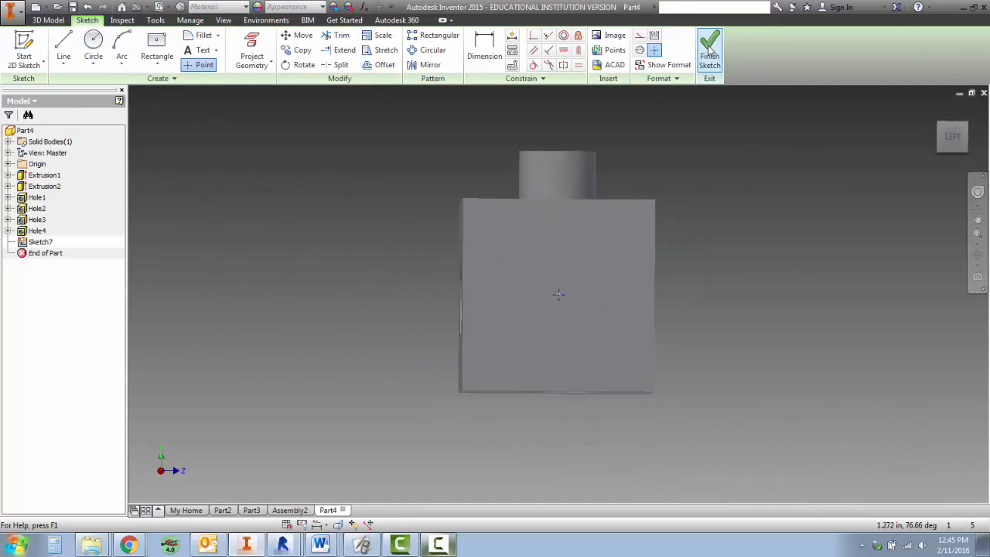
click(708, 46)
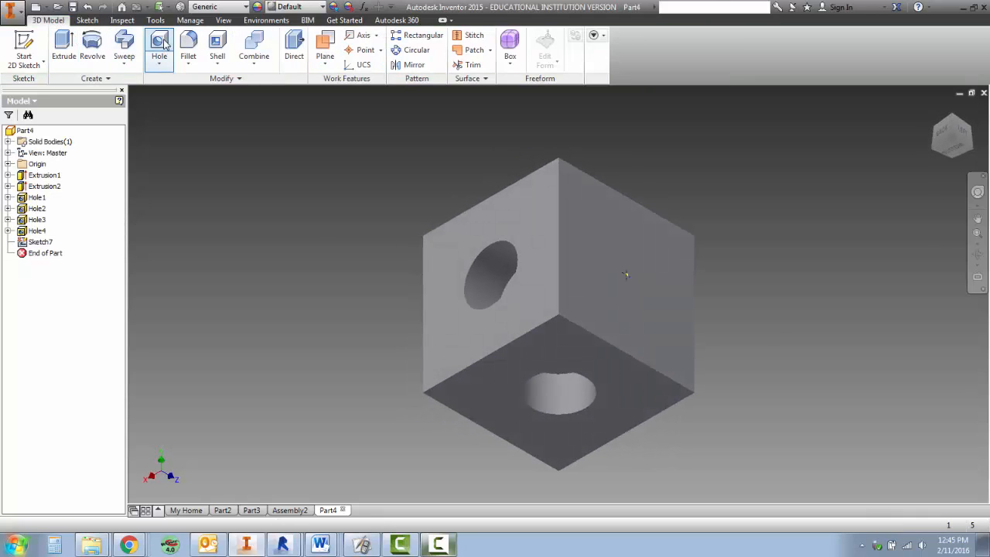
click(157, 47)
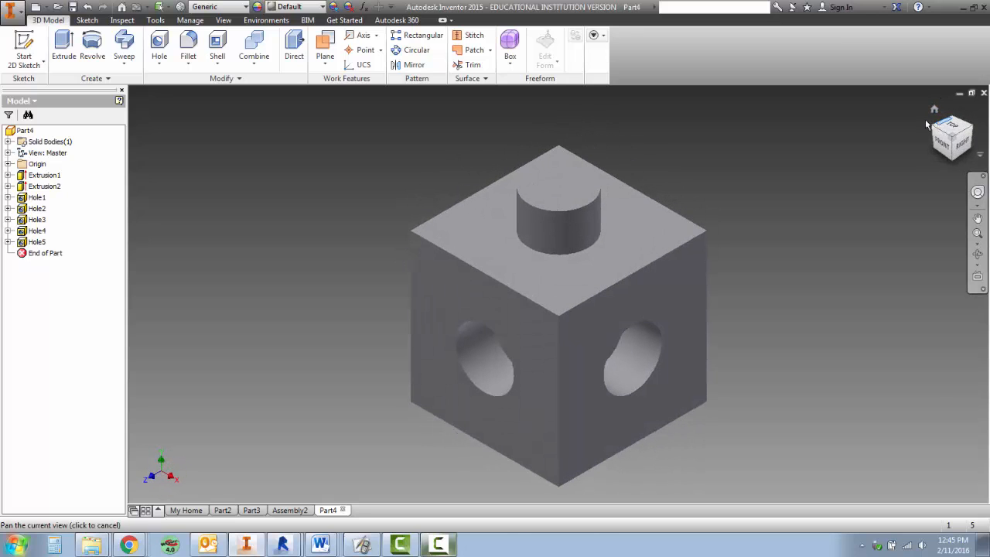
Step: Start Save As and browse to the STEMBen folder on the network drive
click(12, 10)
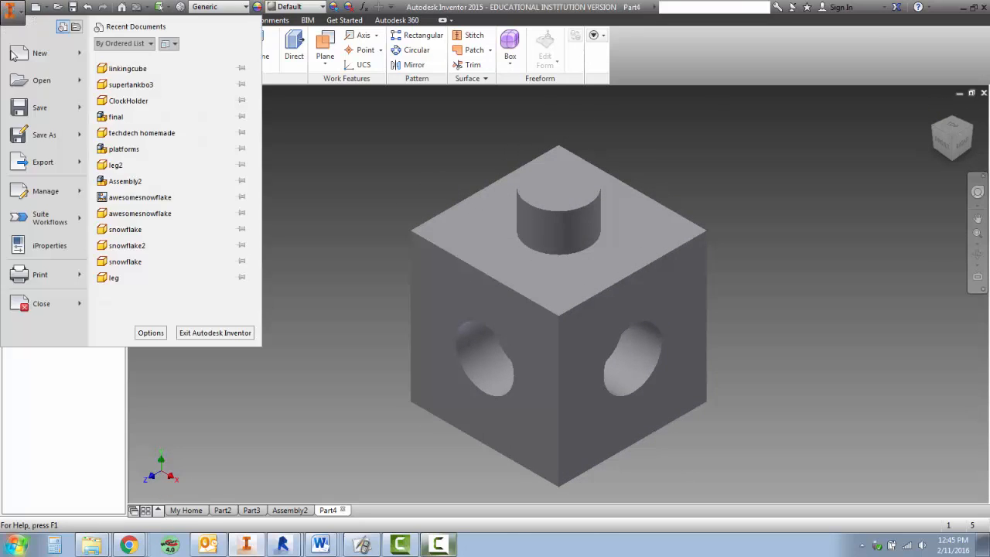
click(43, 135)
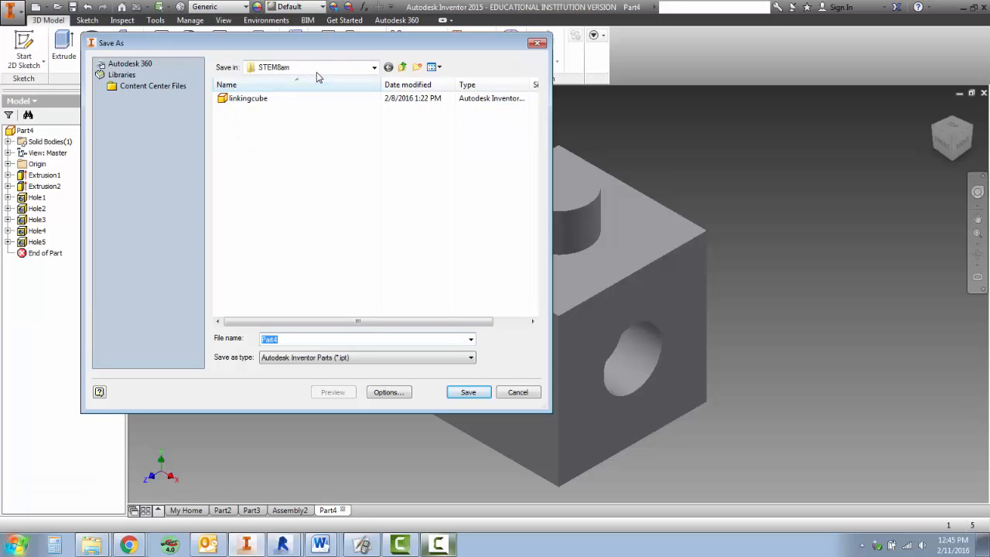
click(374, 68)
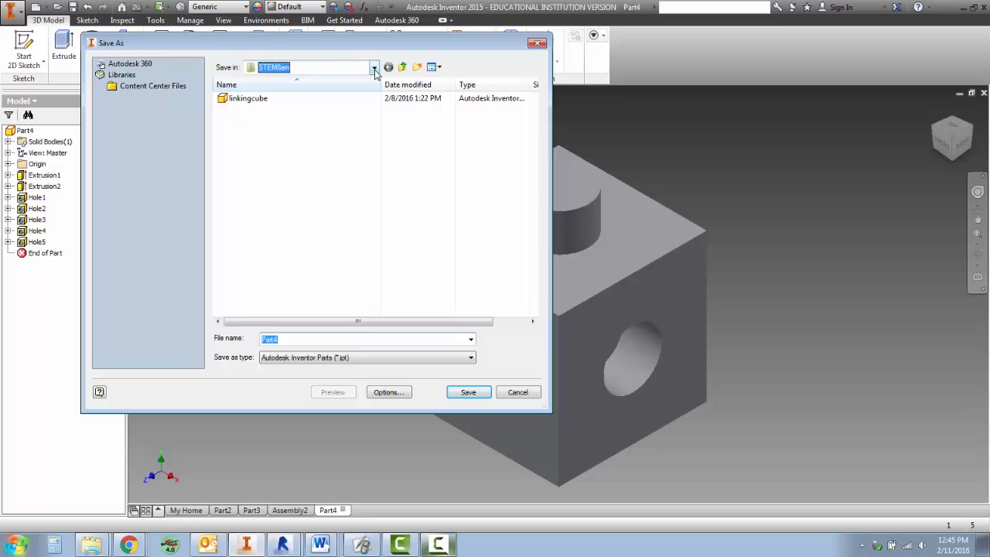
click(374, 68)
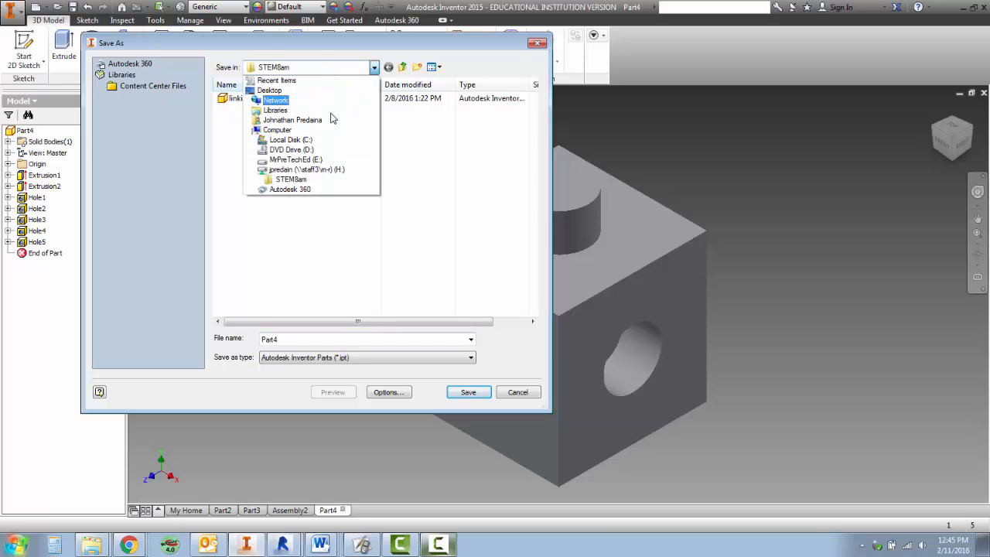
click(277, 130)
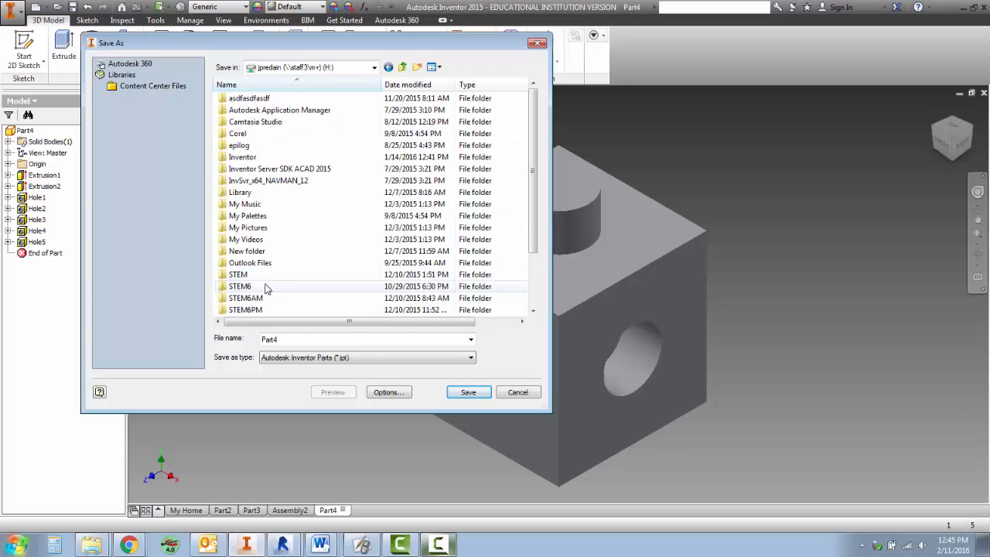
click(246, 226)
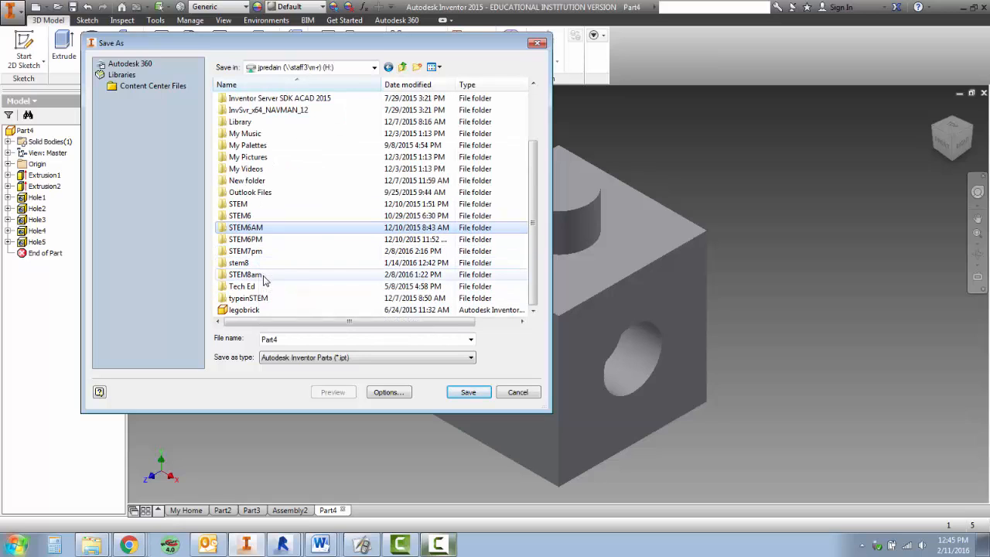
double_click(245, 275)
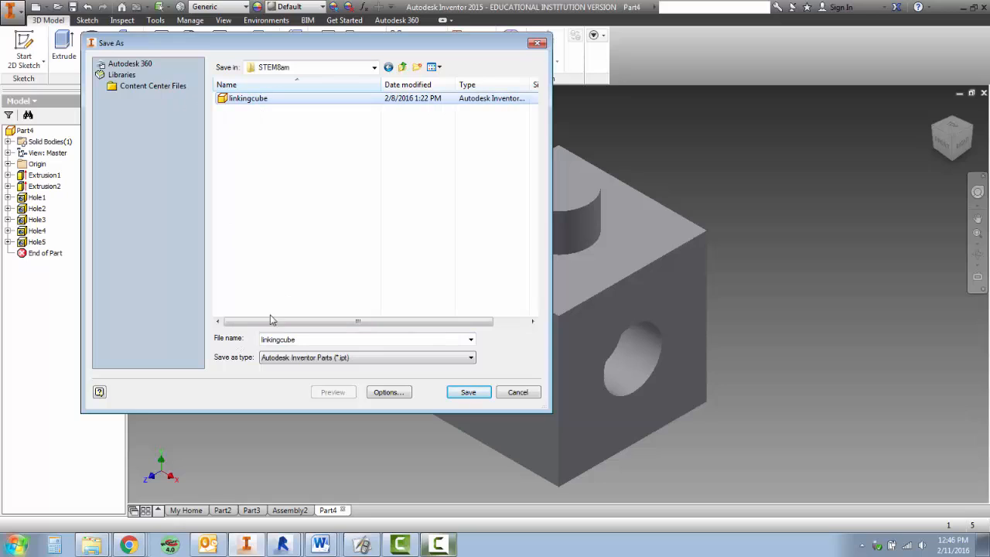
Step: Name the file cube and save the part
click(363, 339)
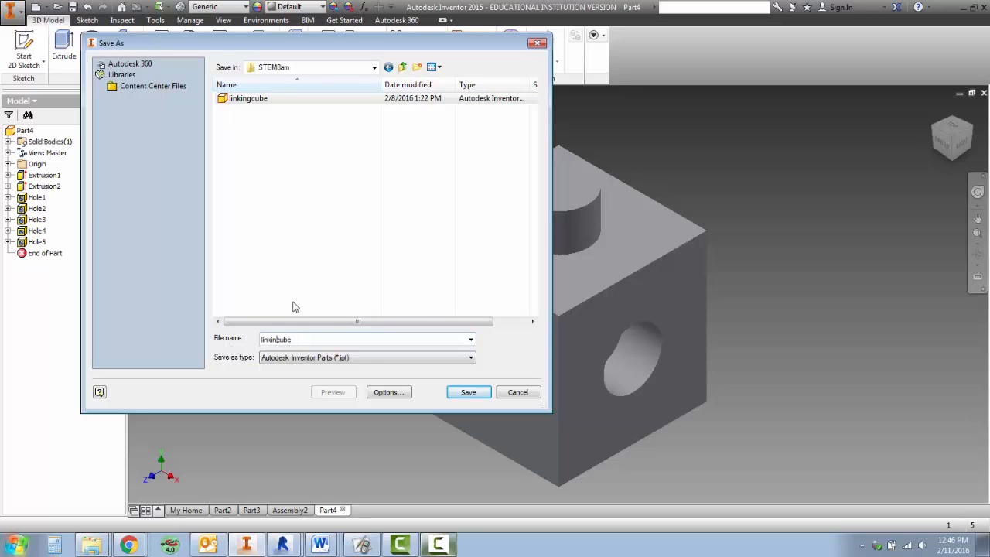
text(cube)
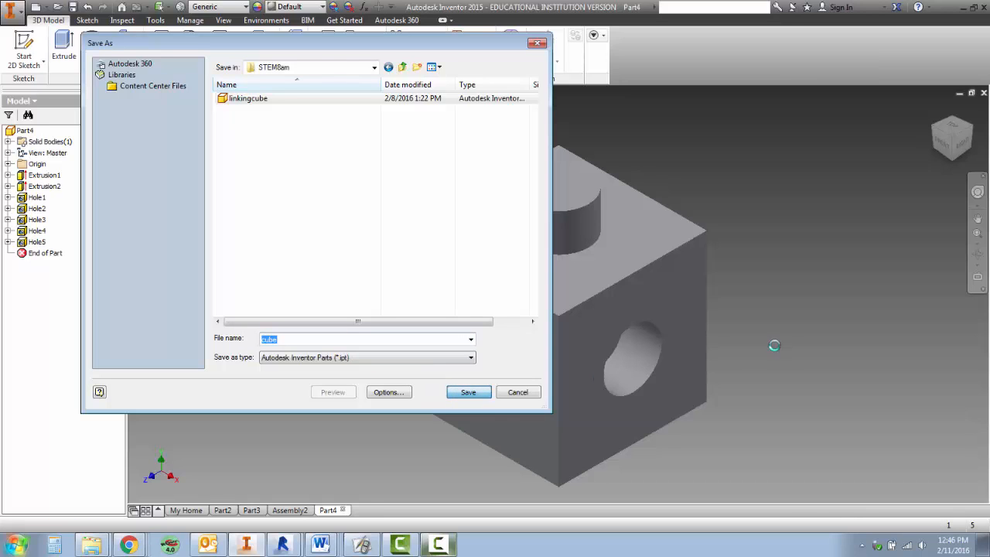
click(467, 392)
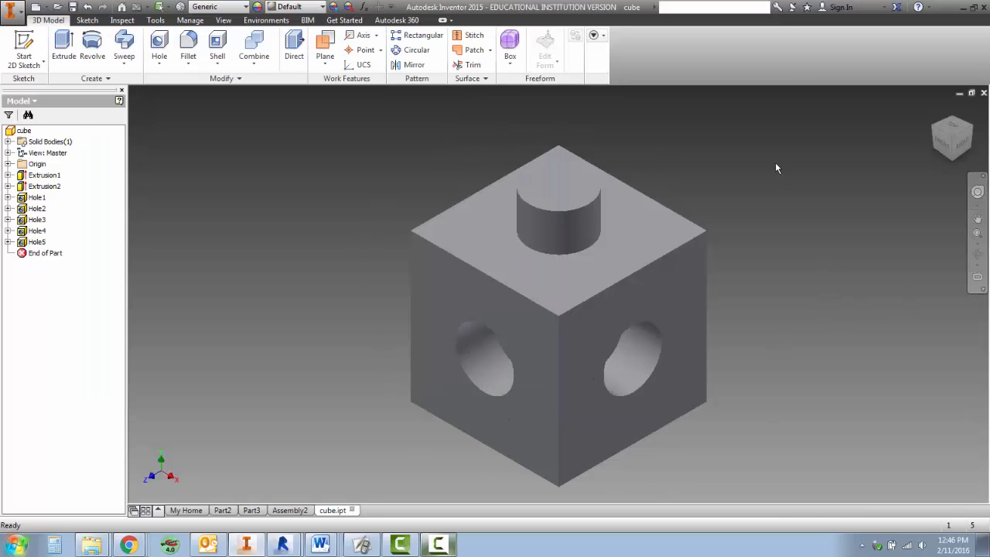